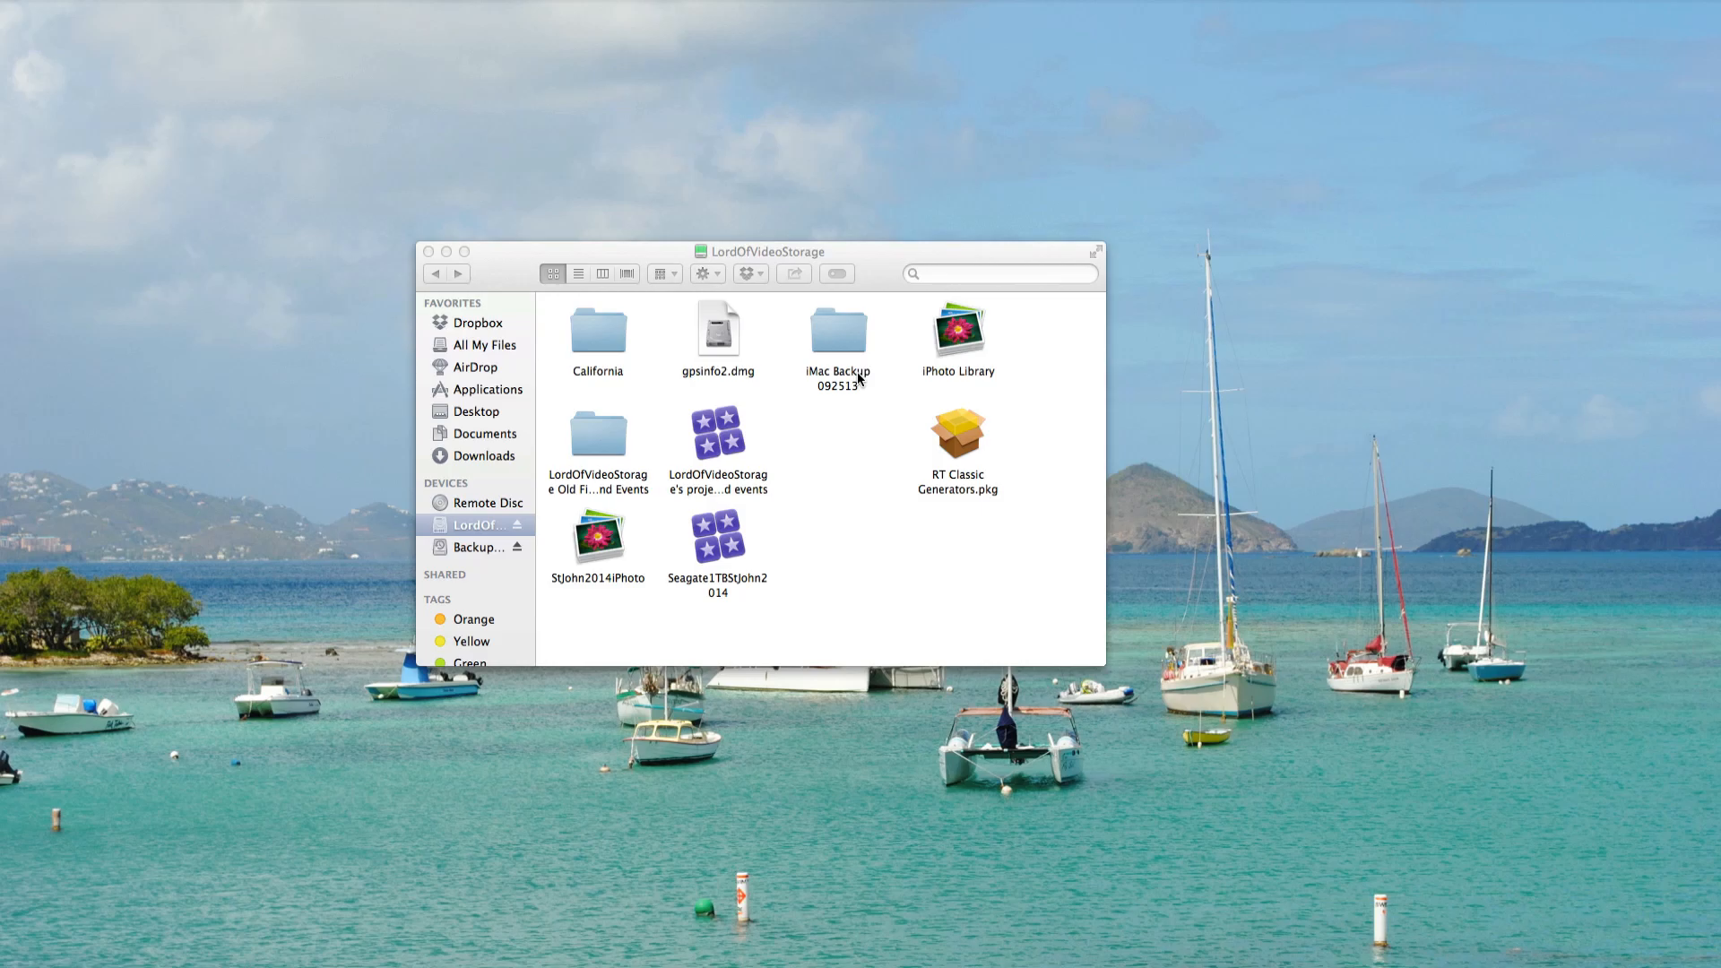
pyautogui.moveTo(754, 441)
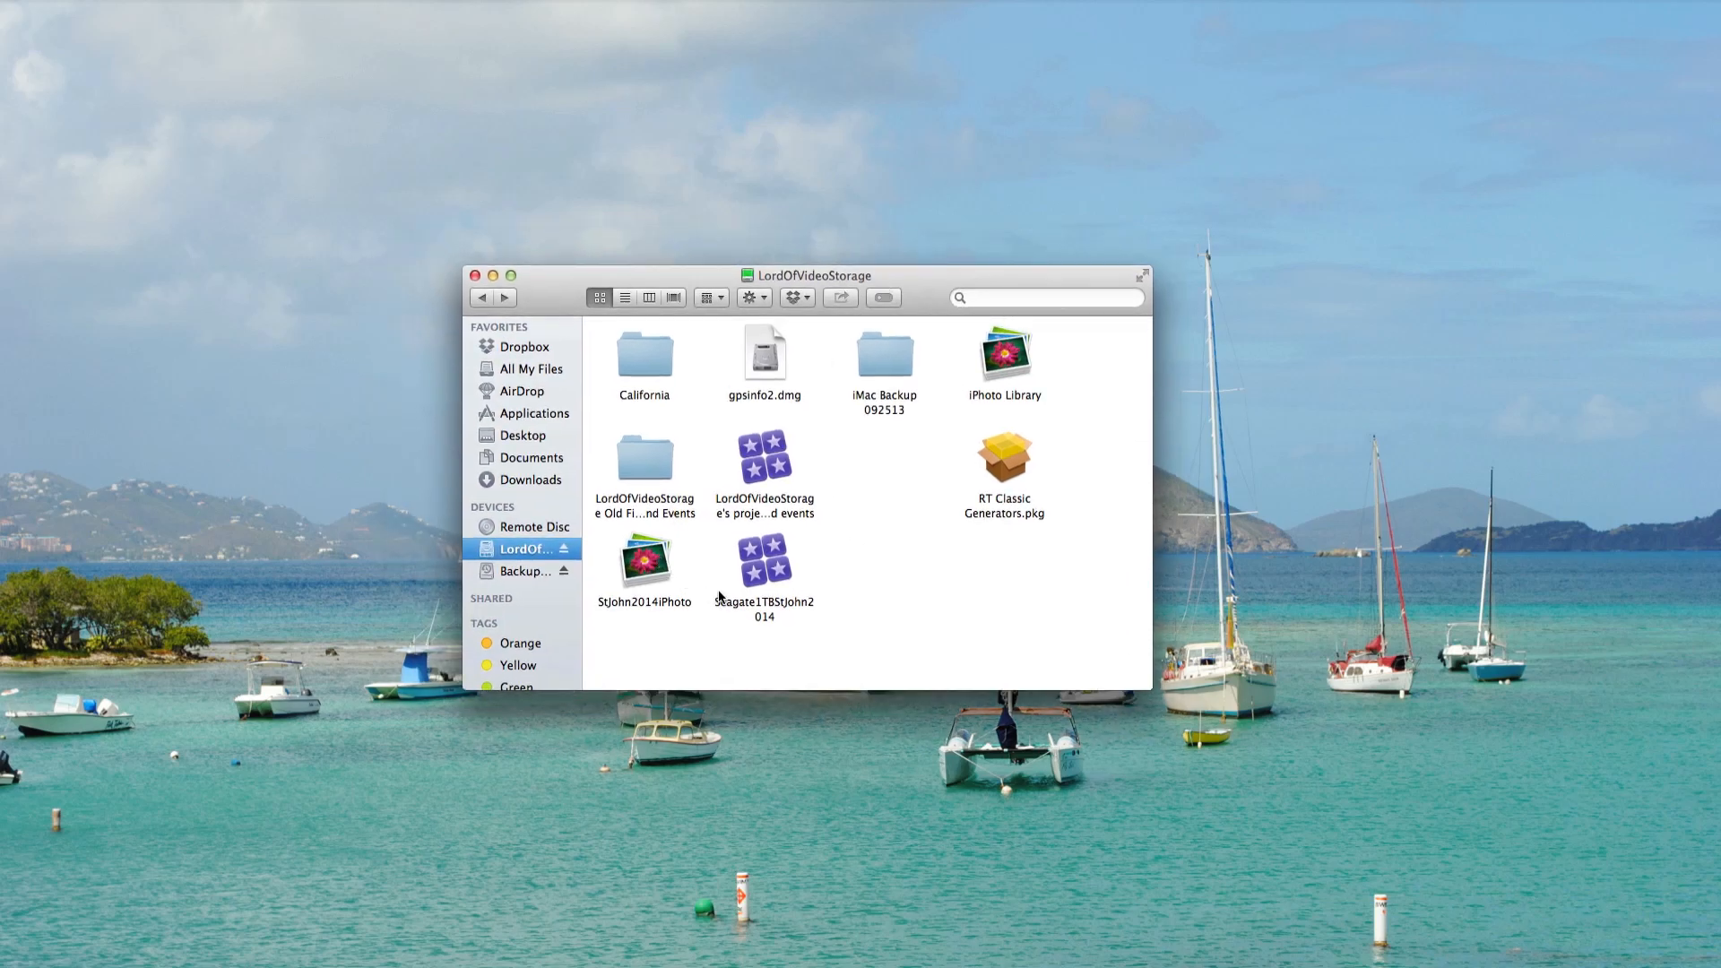
# Select the LordOfVideoStorage's projects and events package and bring up its context menu.
pyautogui.click(764, 455)
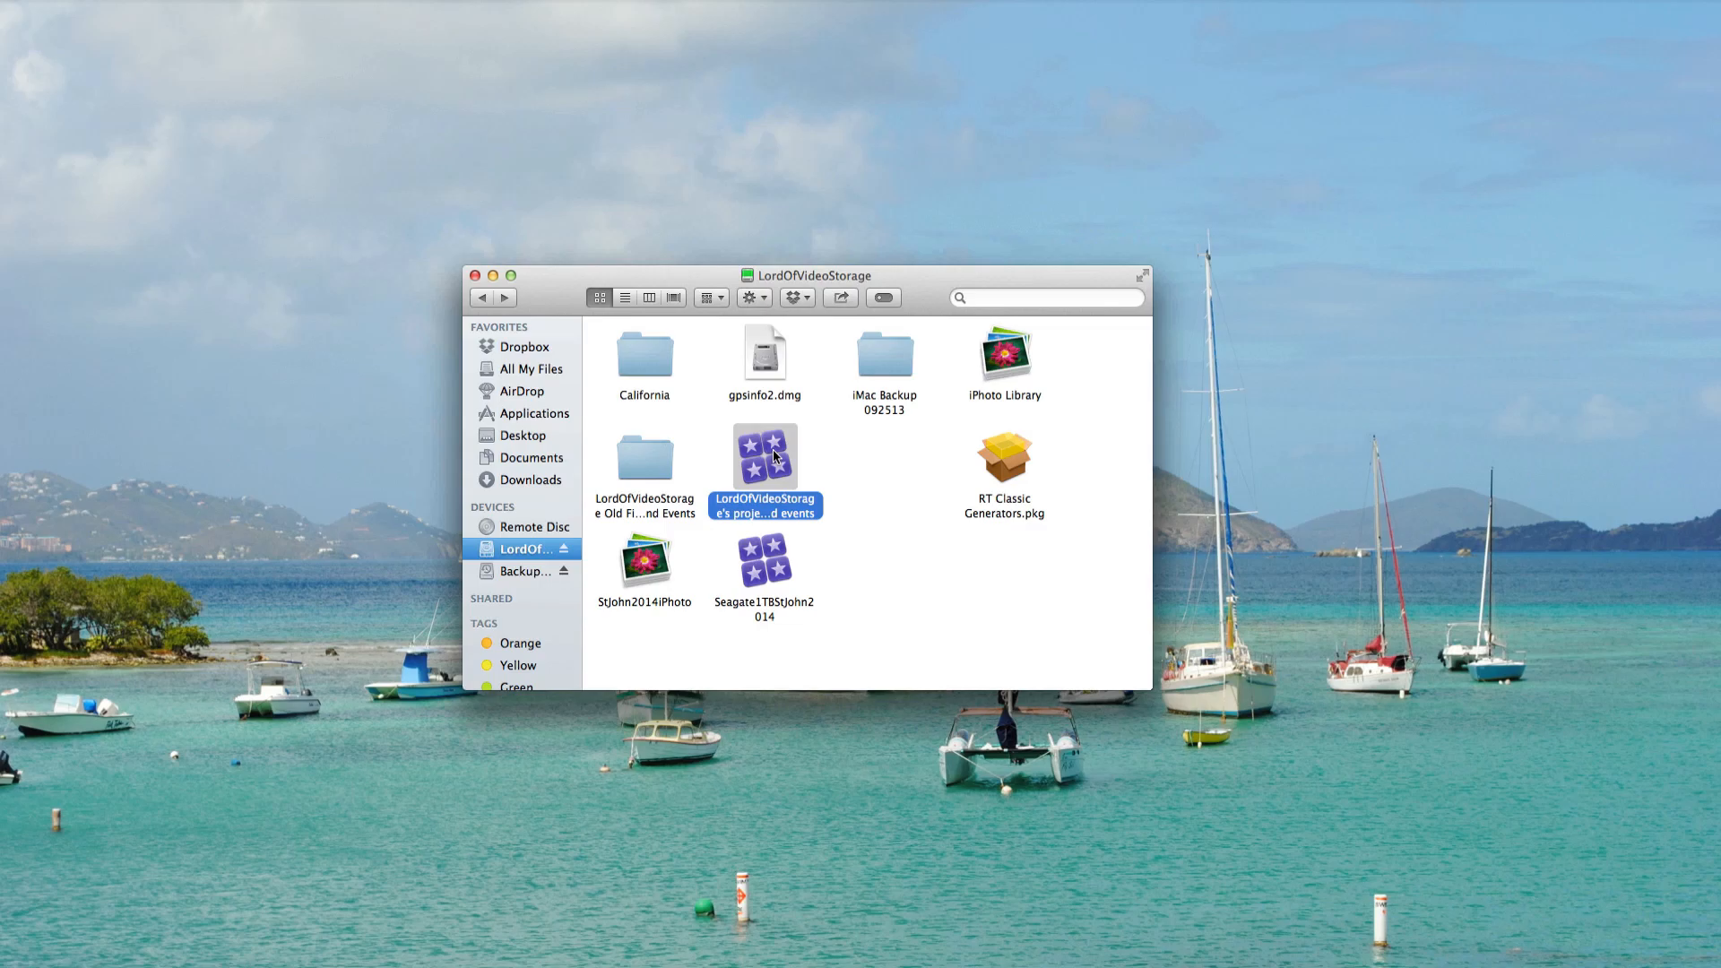
pyautogui.moveTo(591, 562)
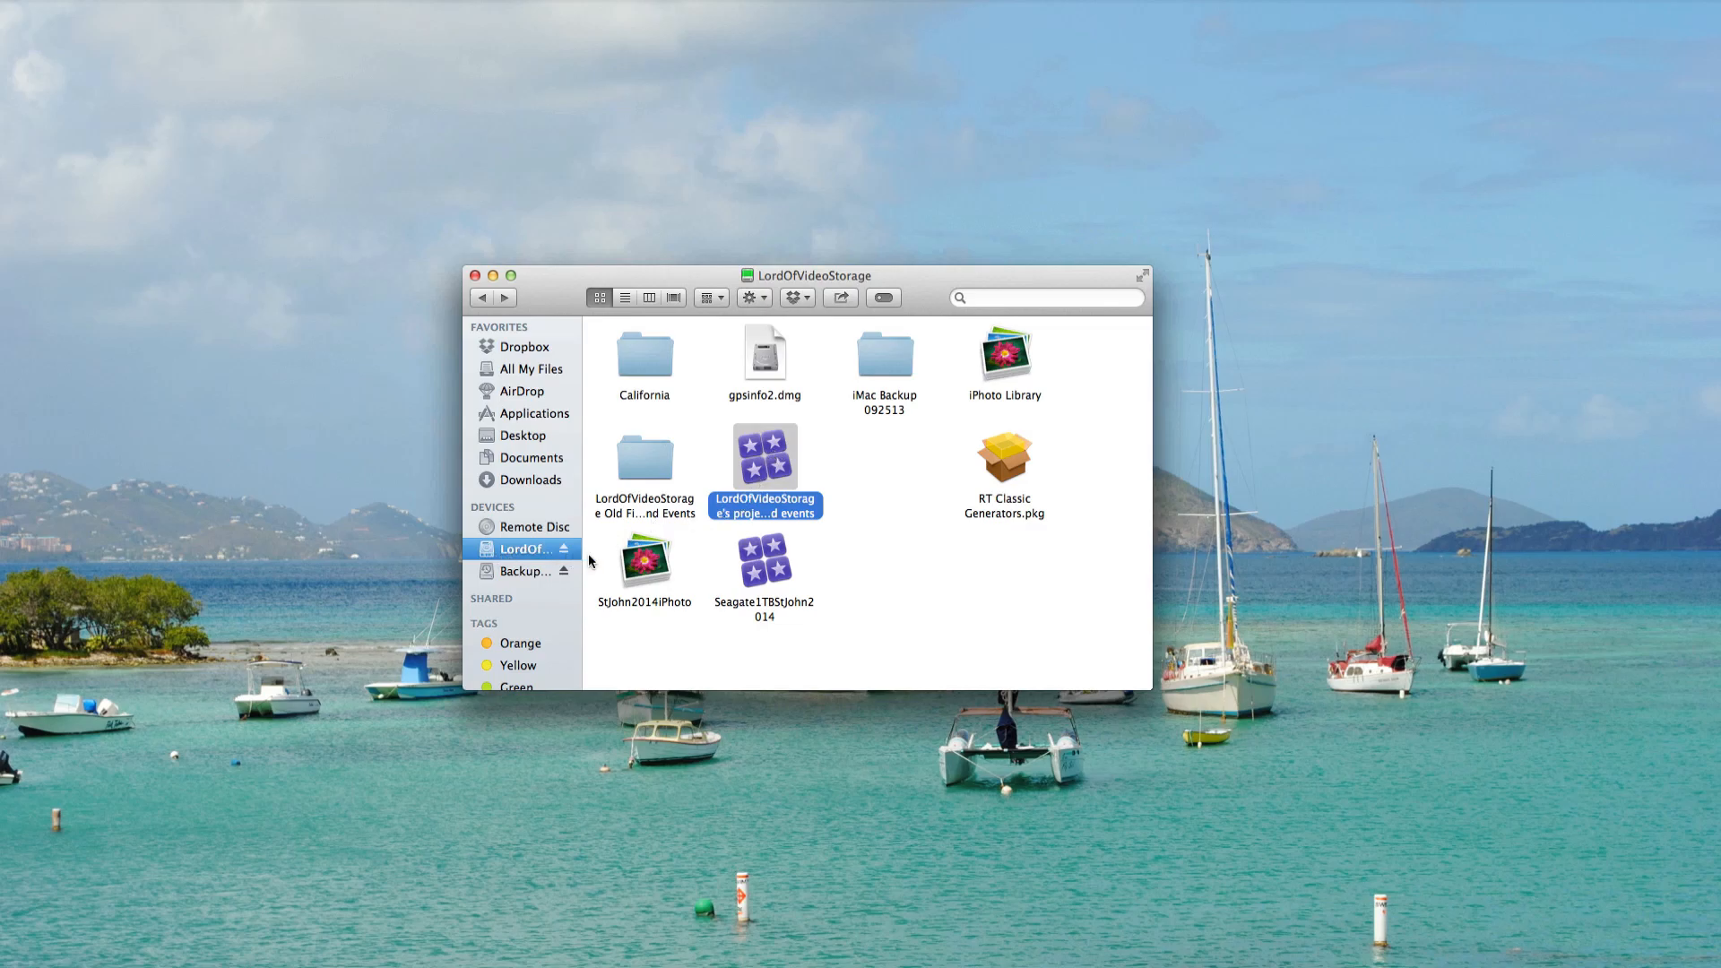
pyautogui.moveTo(764, 485)
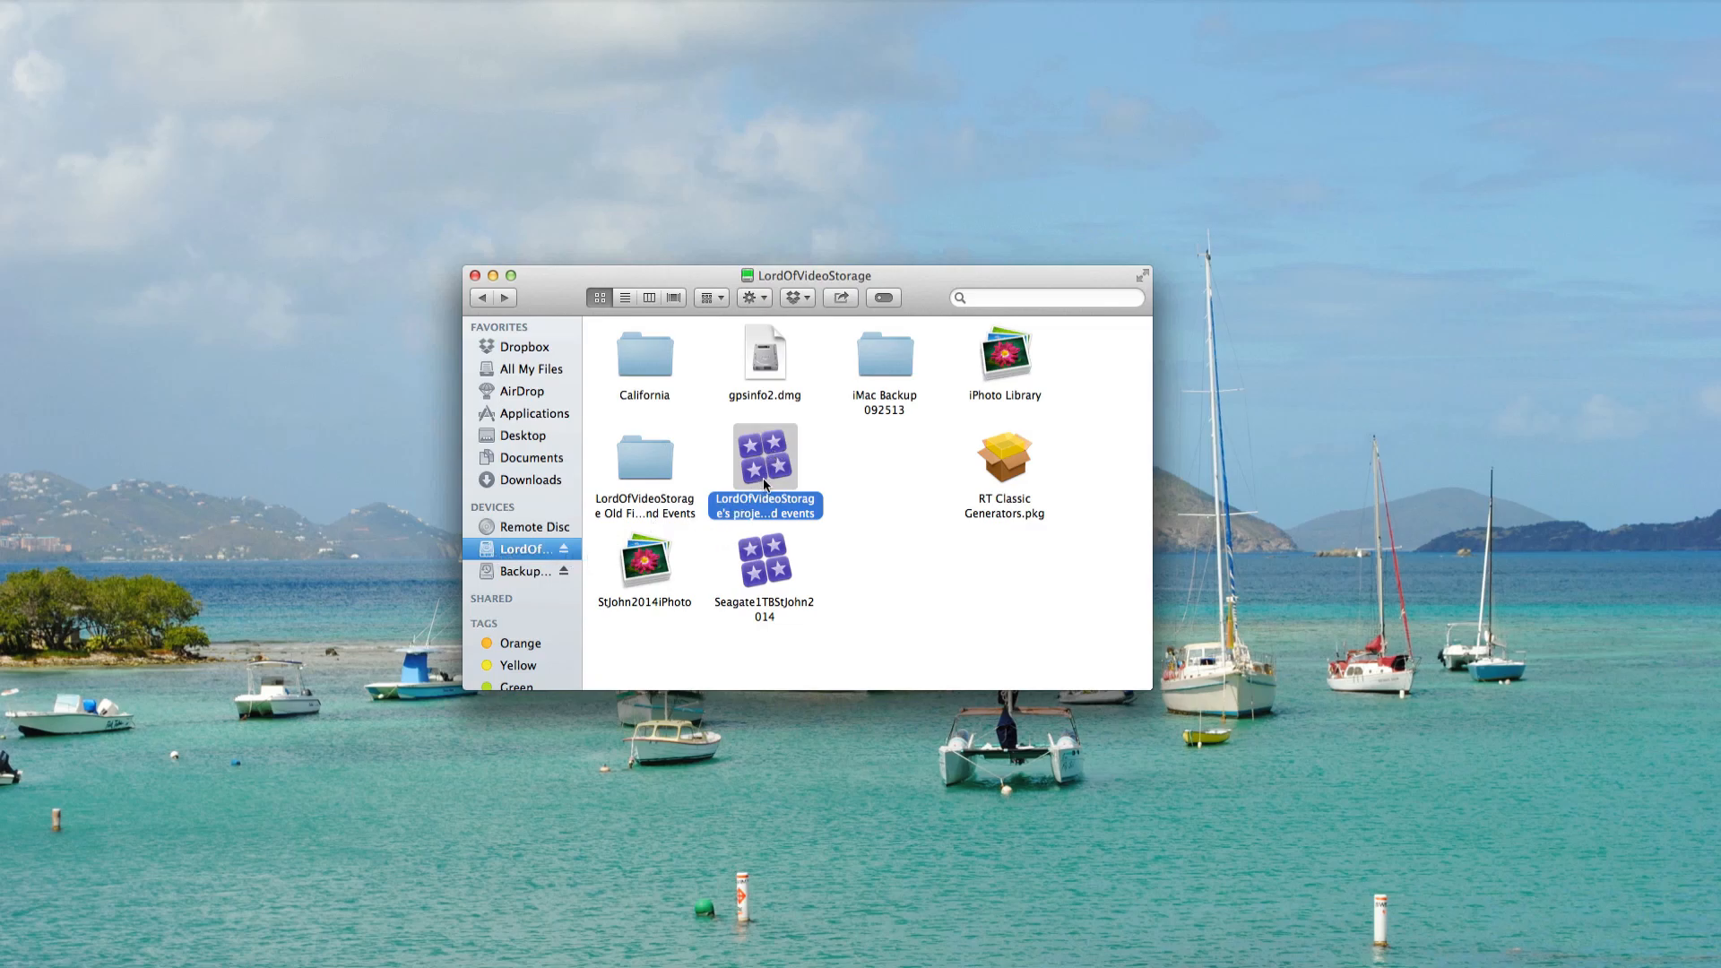
pyautogui.moveTo(783, 470)
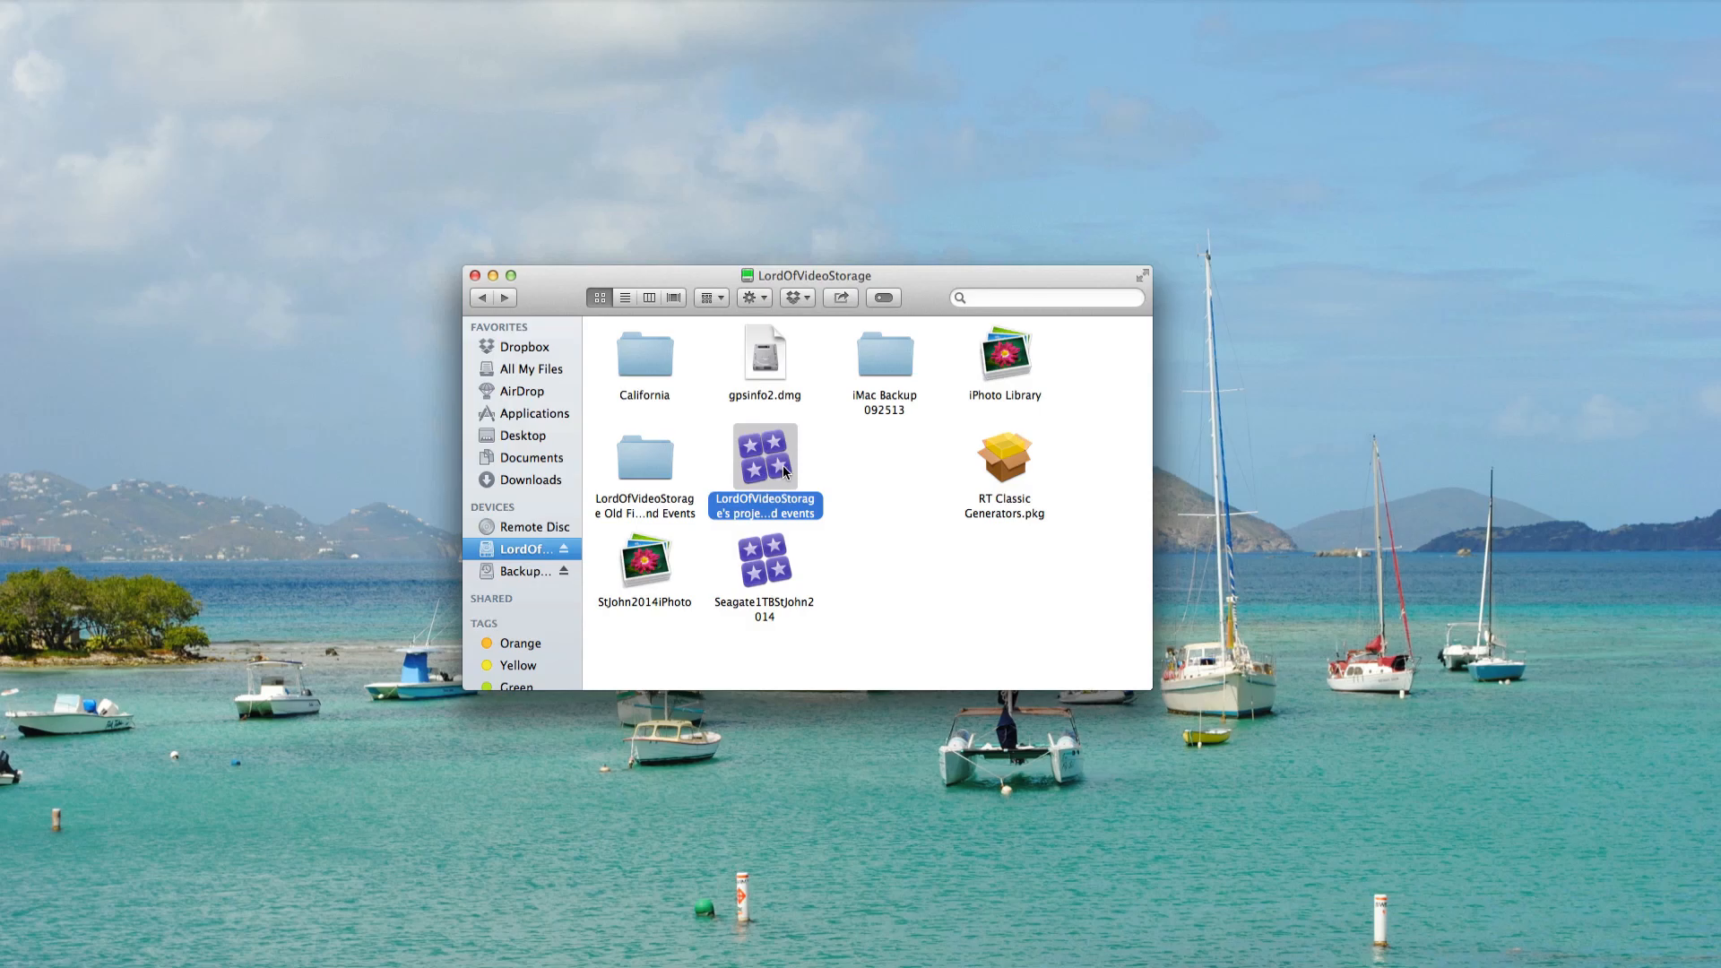
pyautogui.rightClick(764, 455)
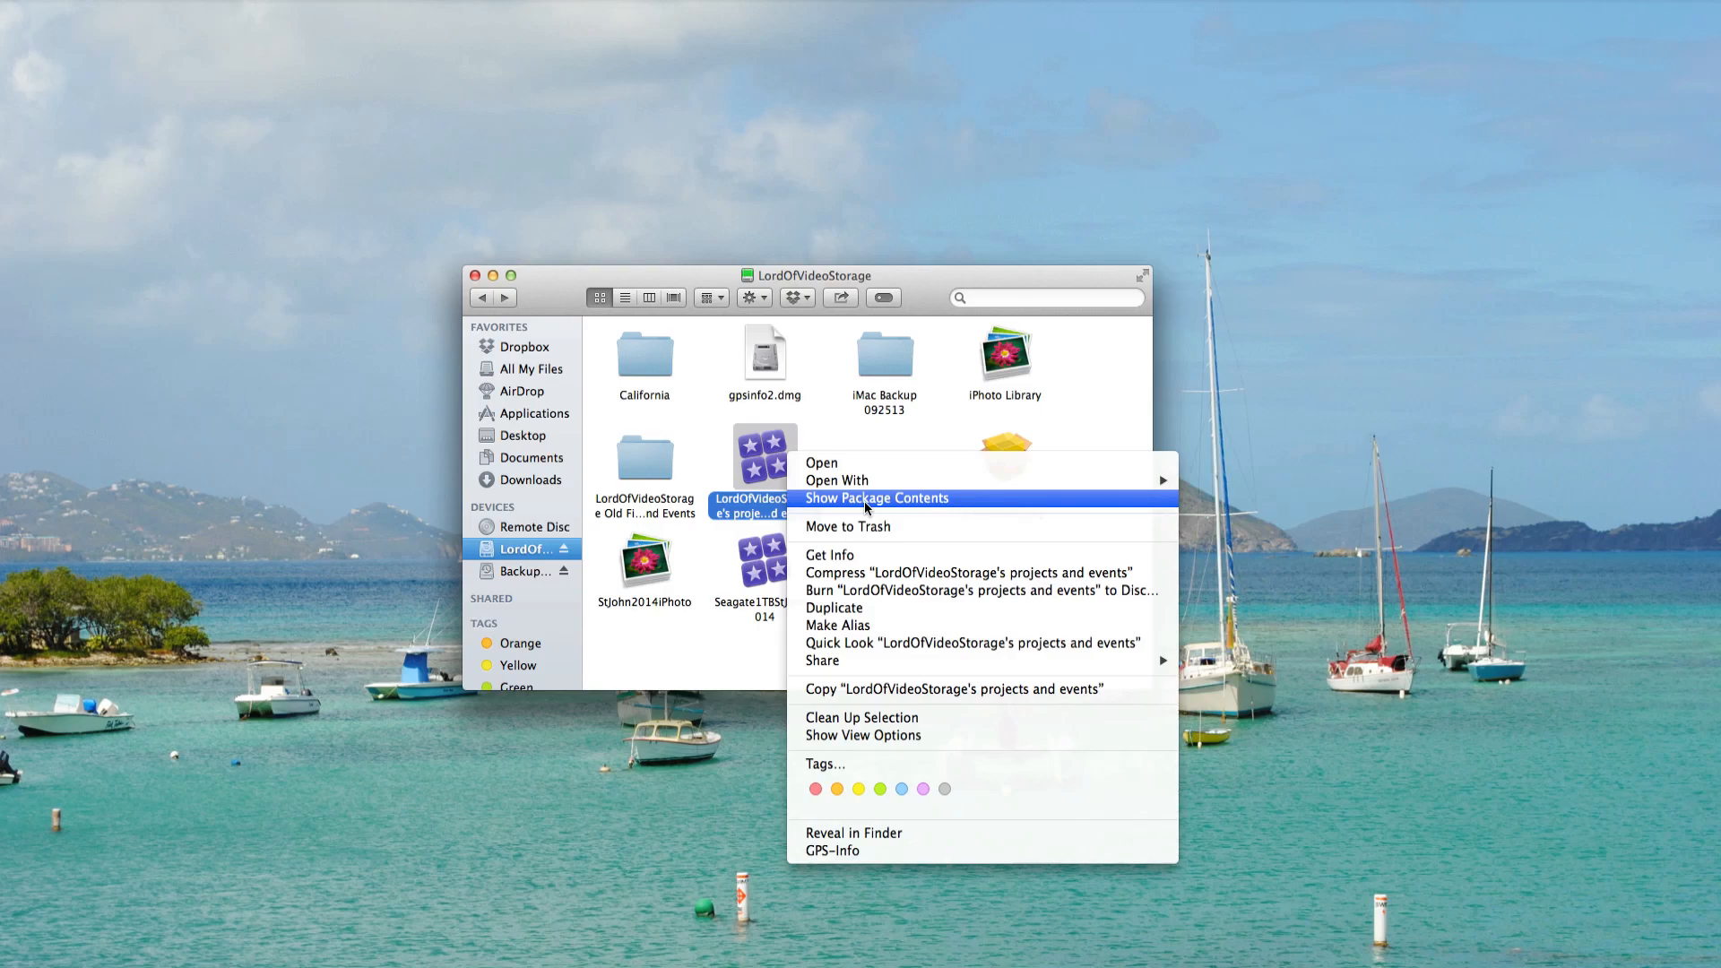
# Show the package contents and enter the California2013PAN event folder.
pyautogui.click(876, 497)
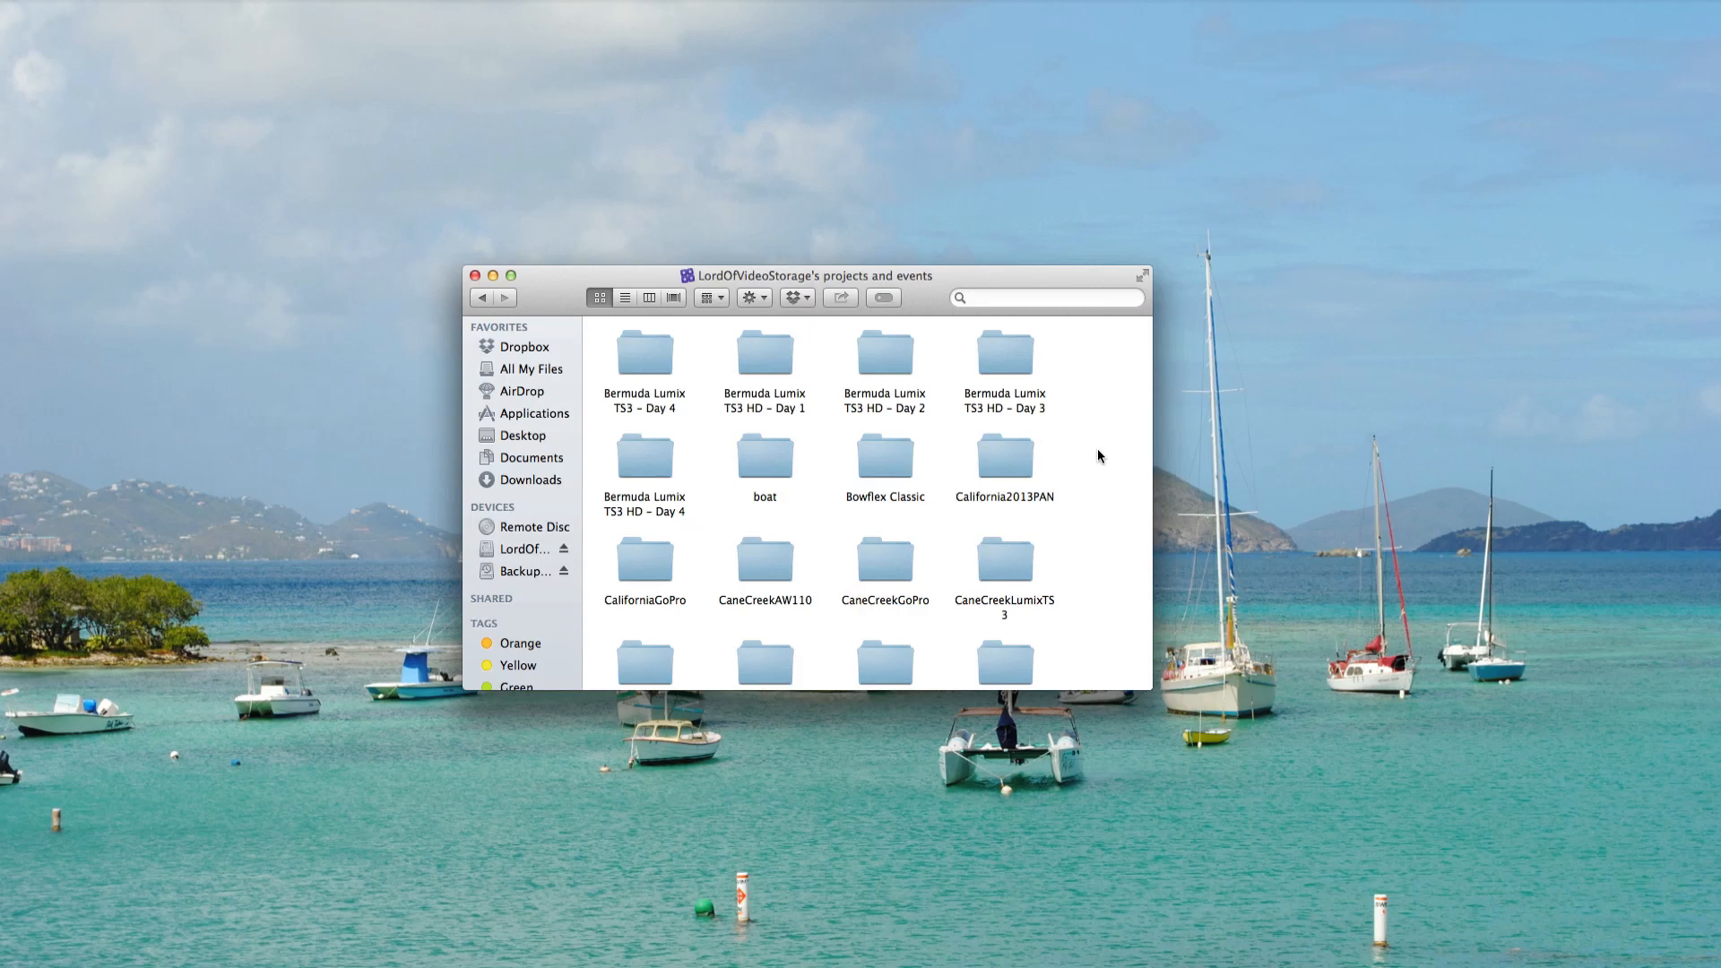
pyautogui.moveTo(949, 438)
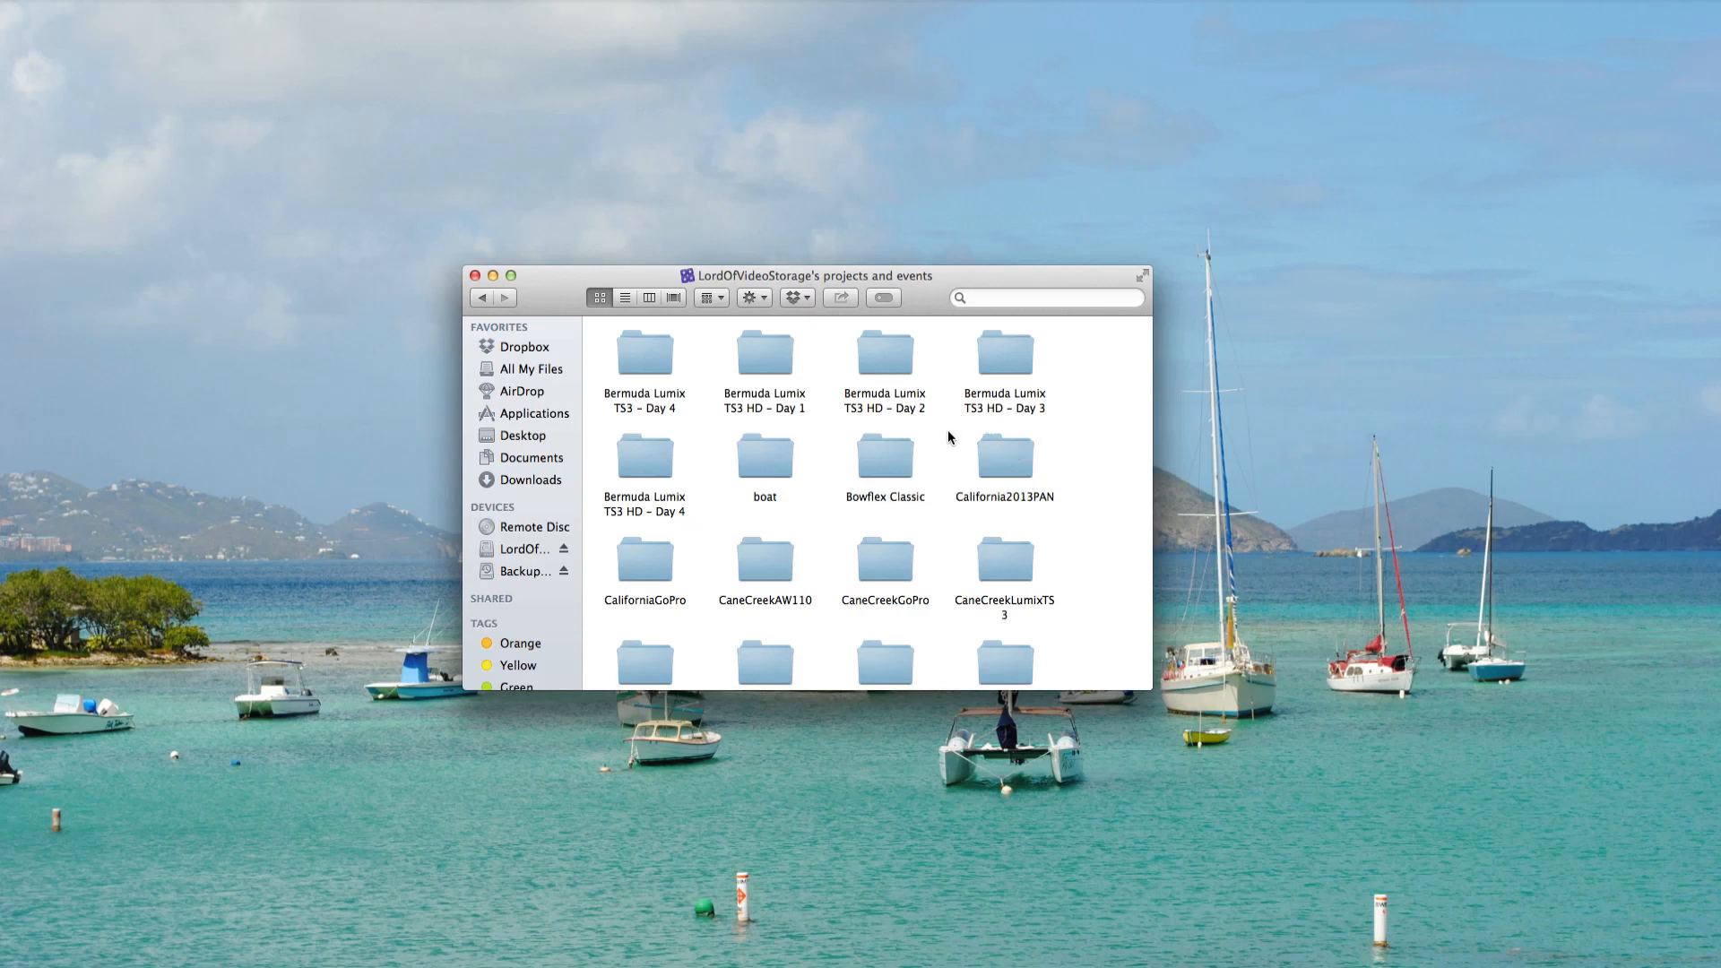
pyautogui.moveTo(974, 464)
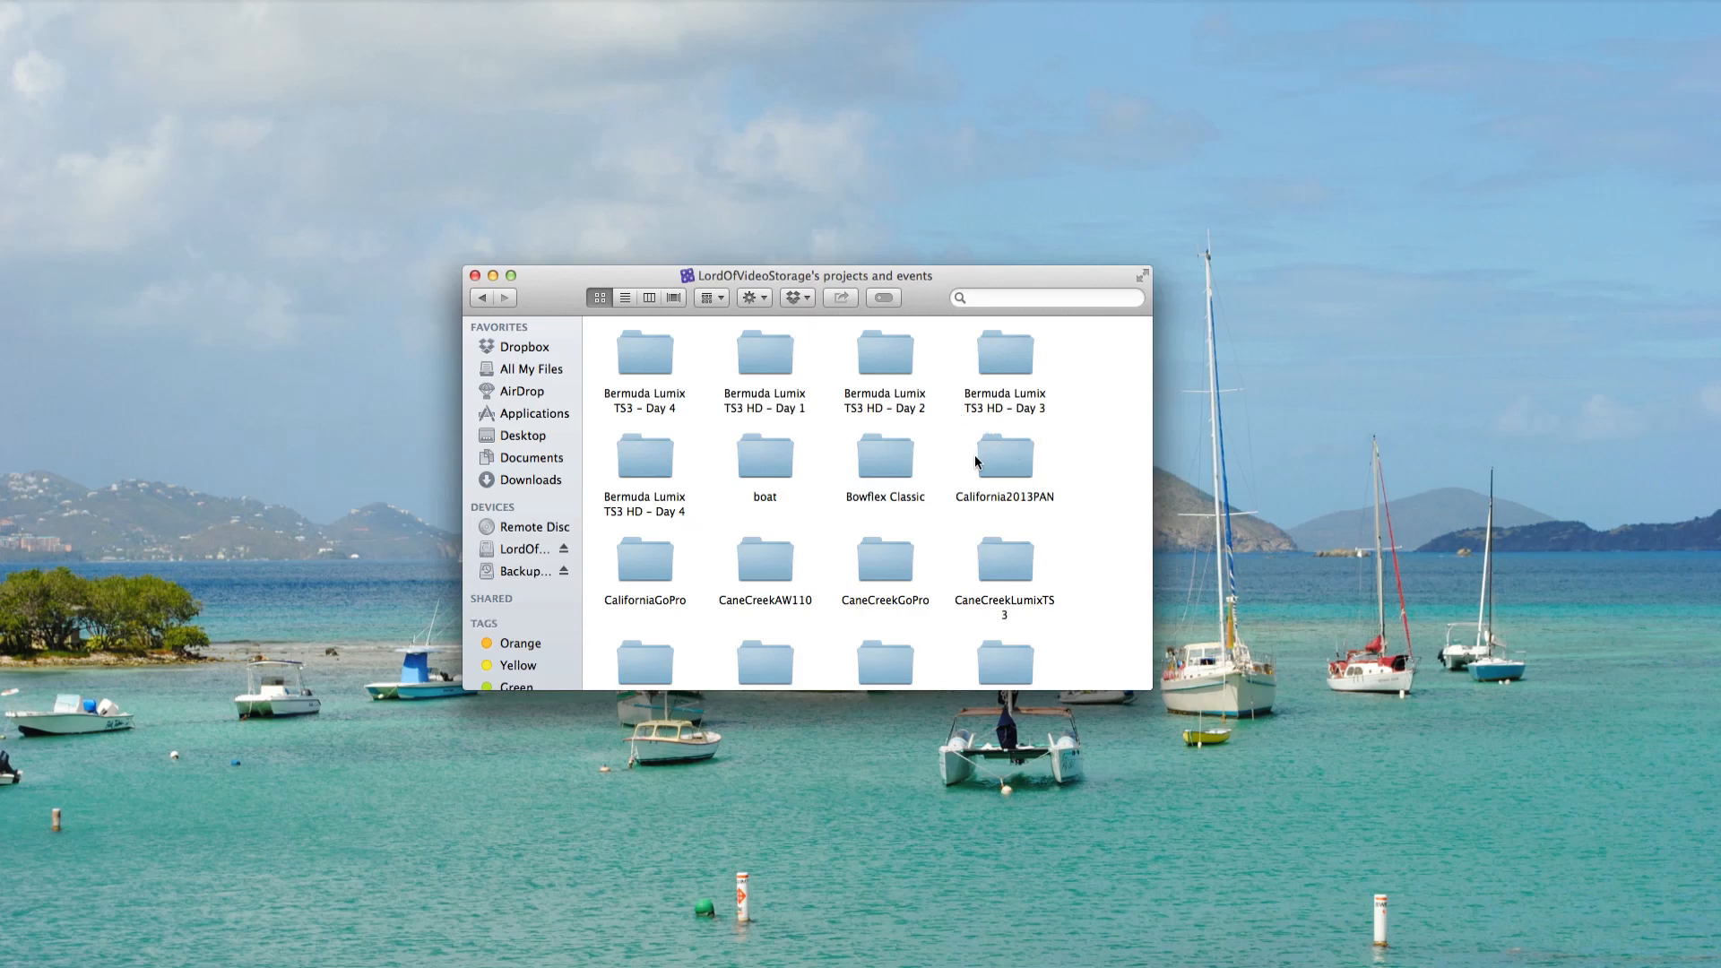
pyautogui.moveTo(920, 418)
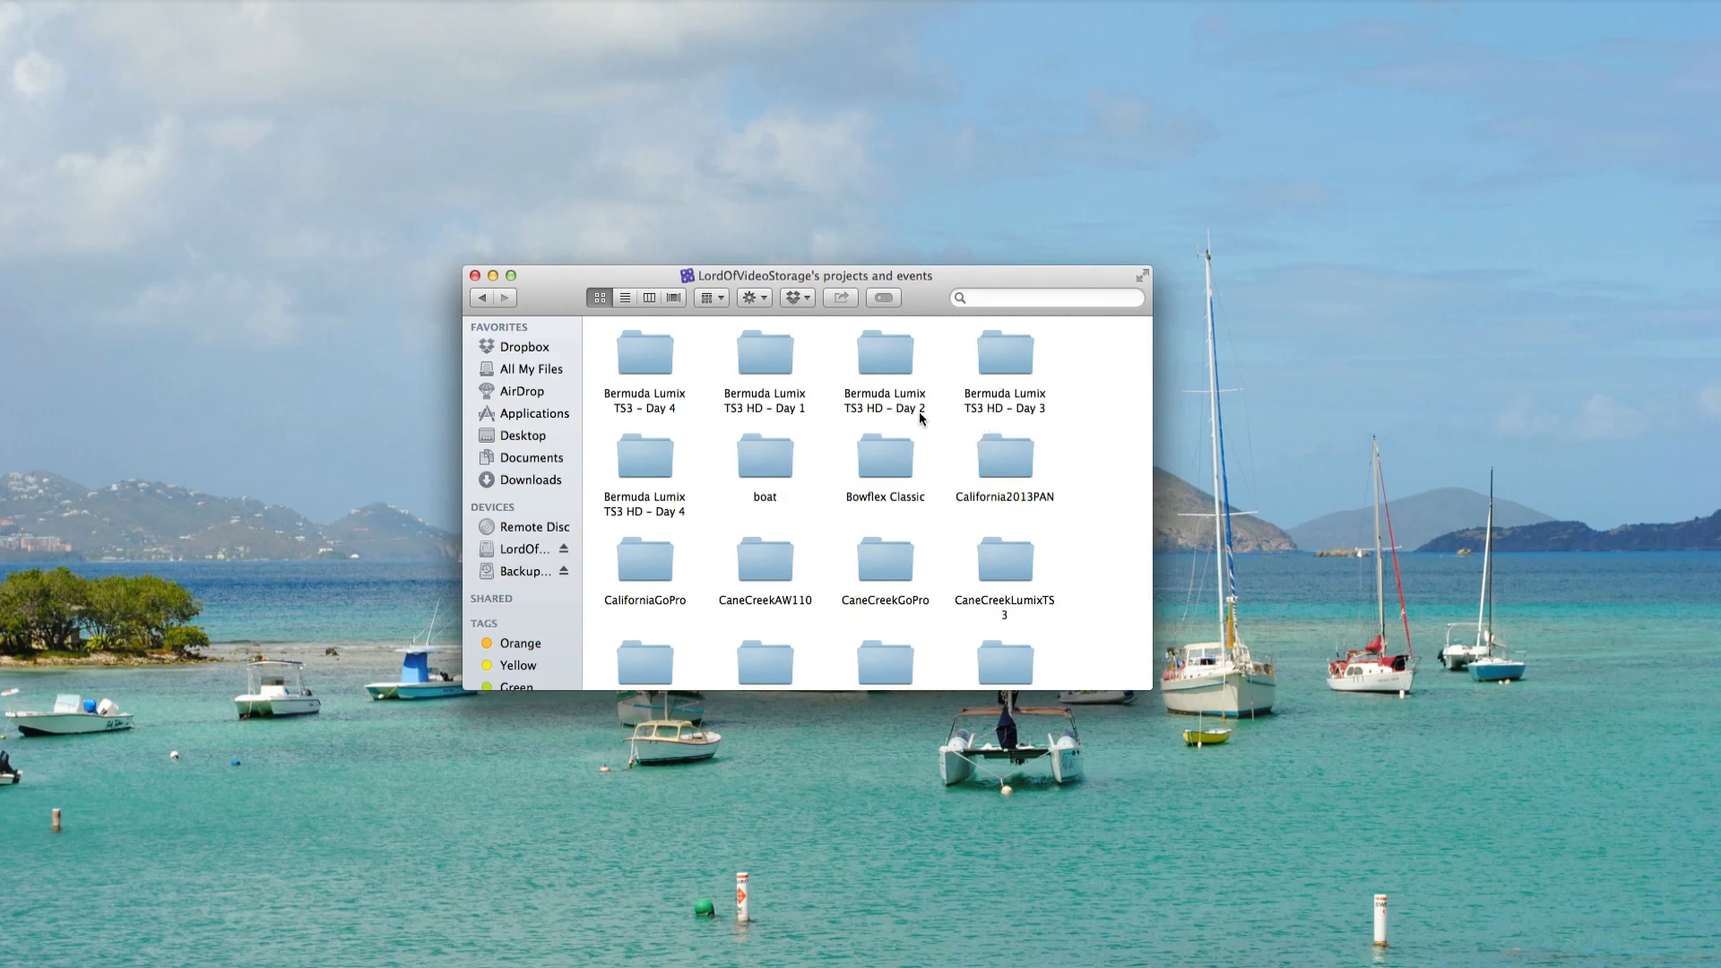
pyautogui.moveTo(964, 469)
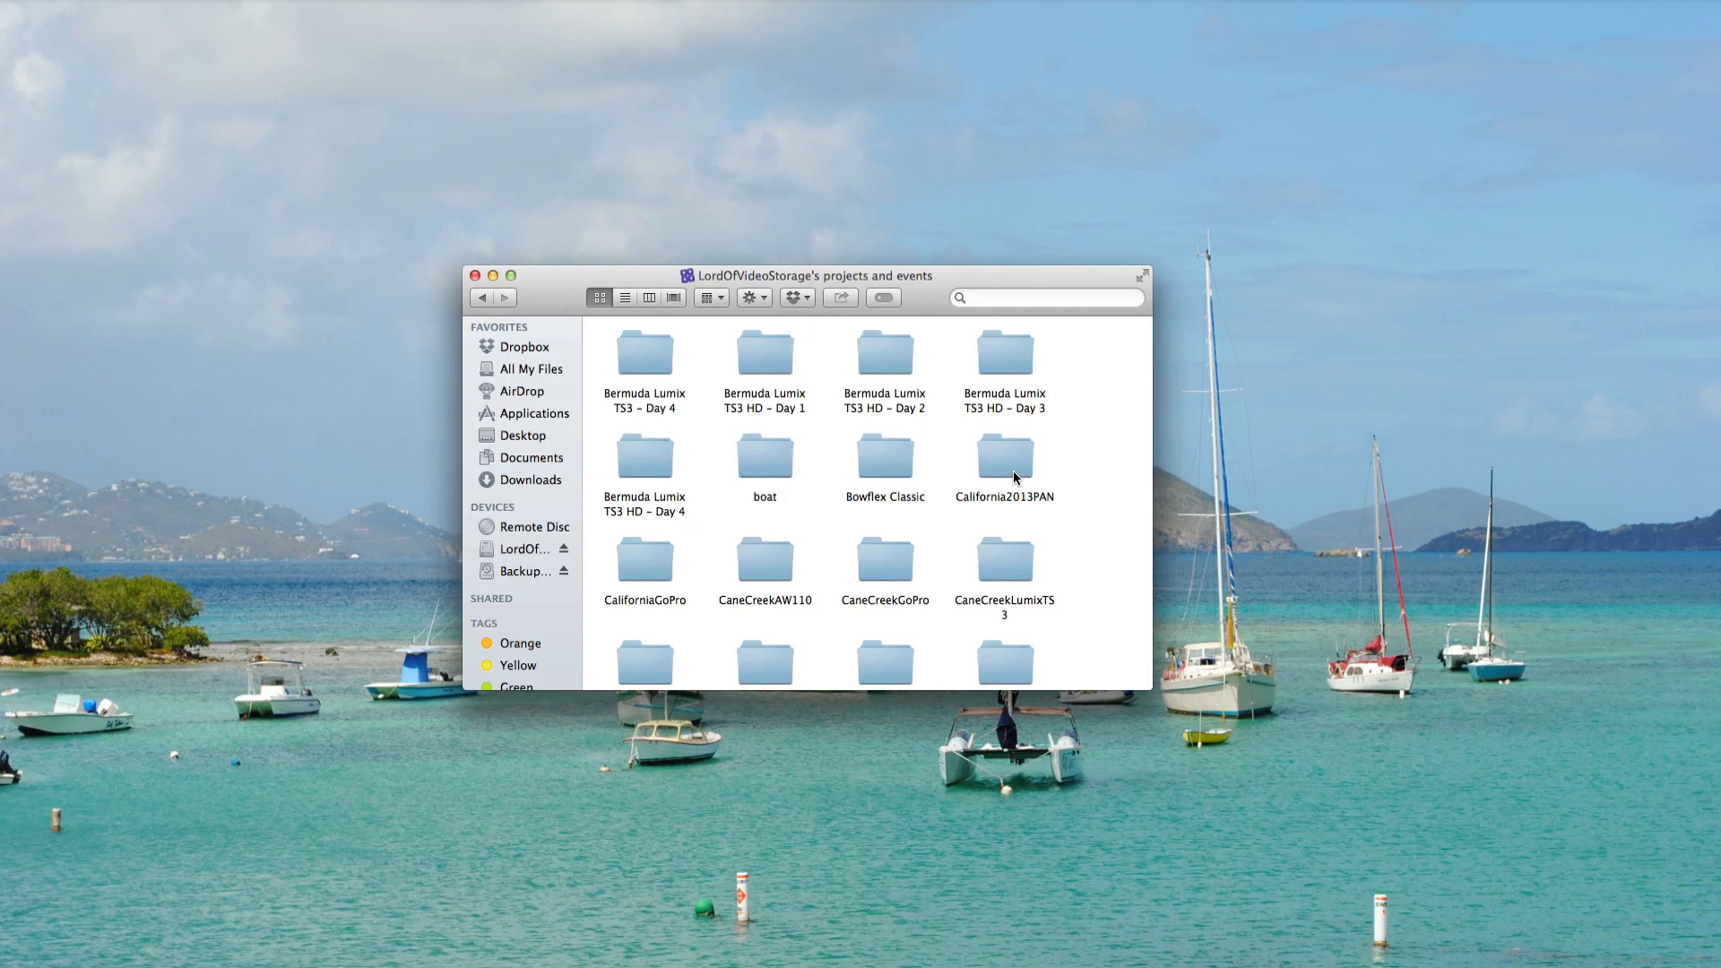
pyautogui.moveTo(1007, 450)
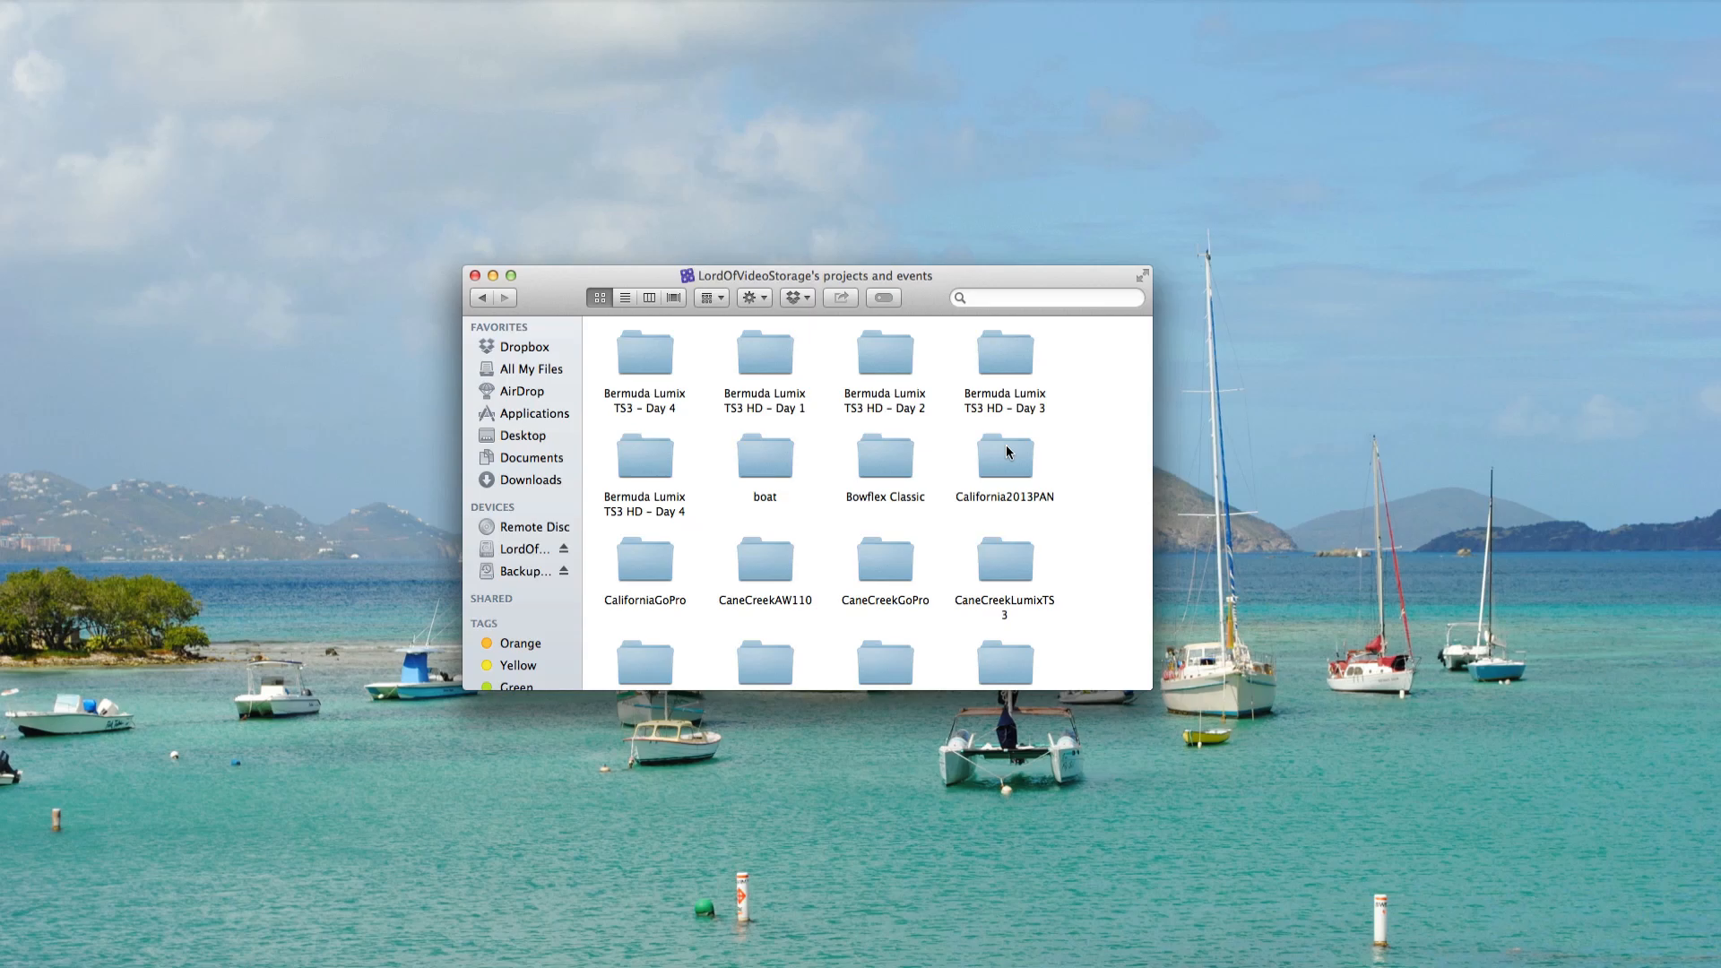
pyautogui.moveTo(1024, 450)
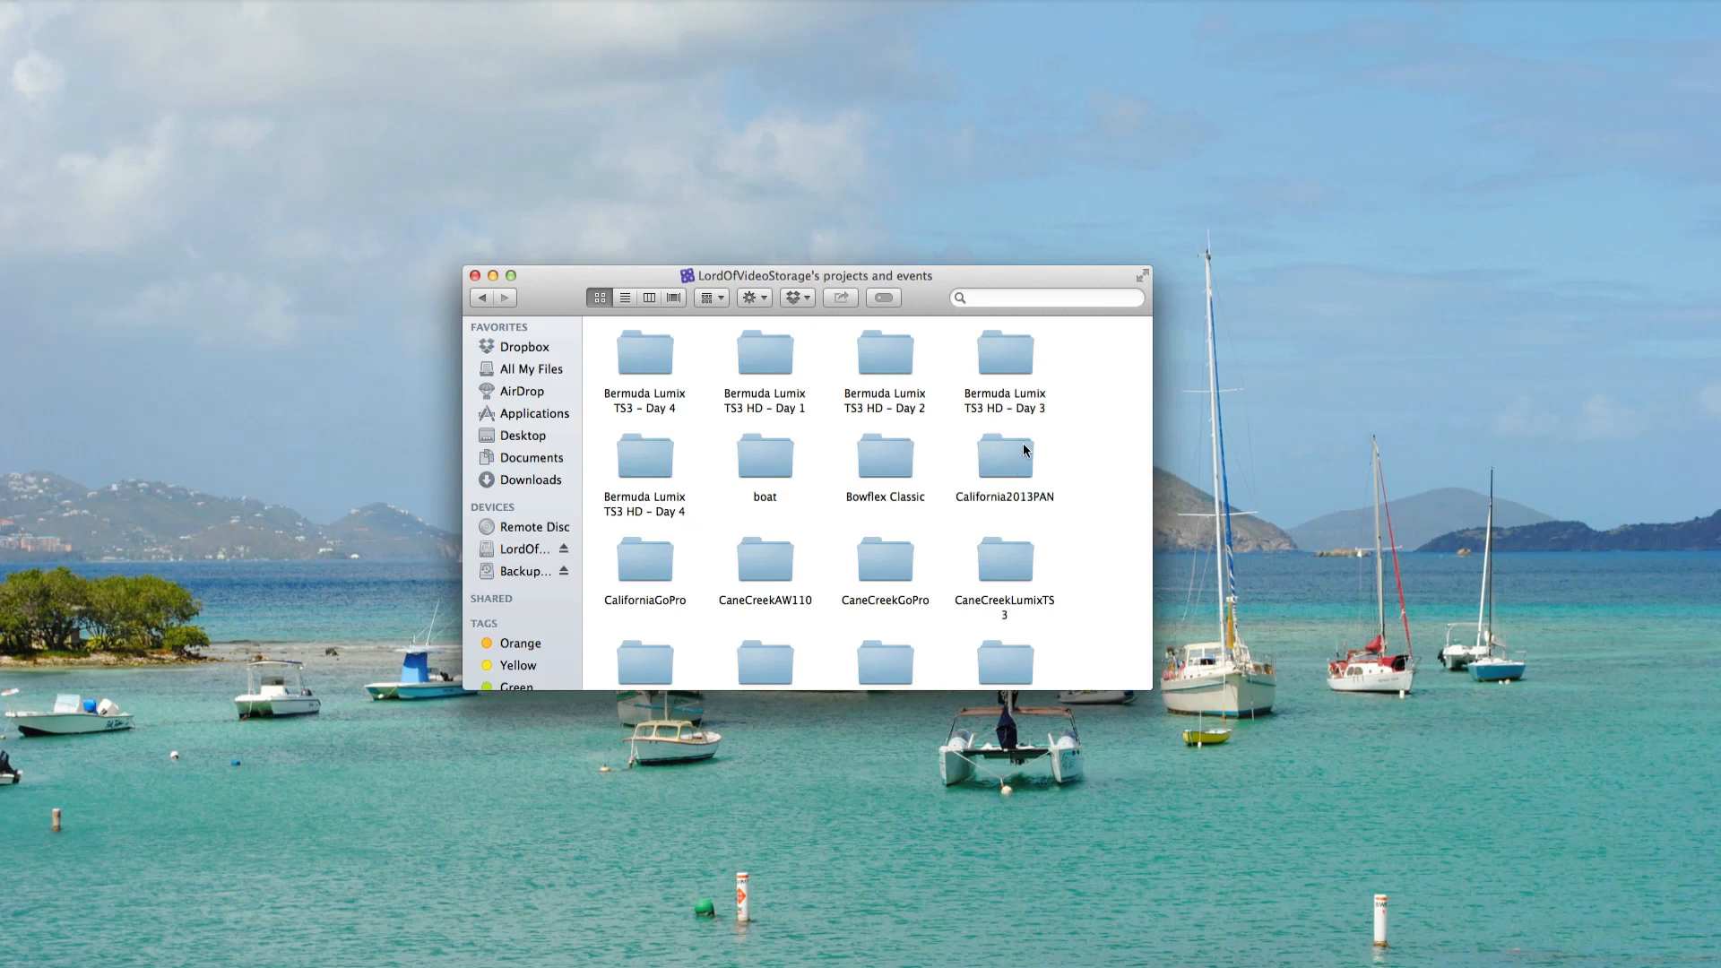
pyautogui.moveTo(920, 460)
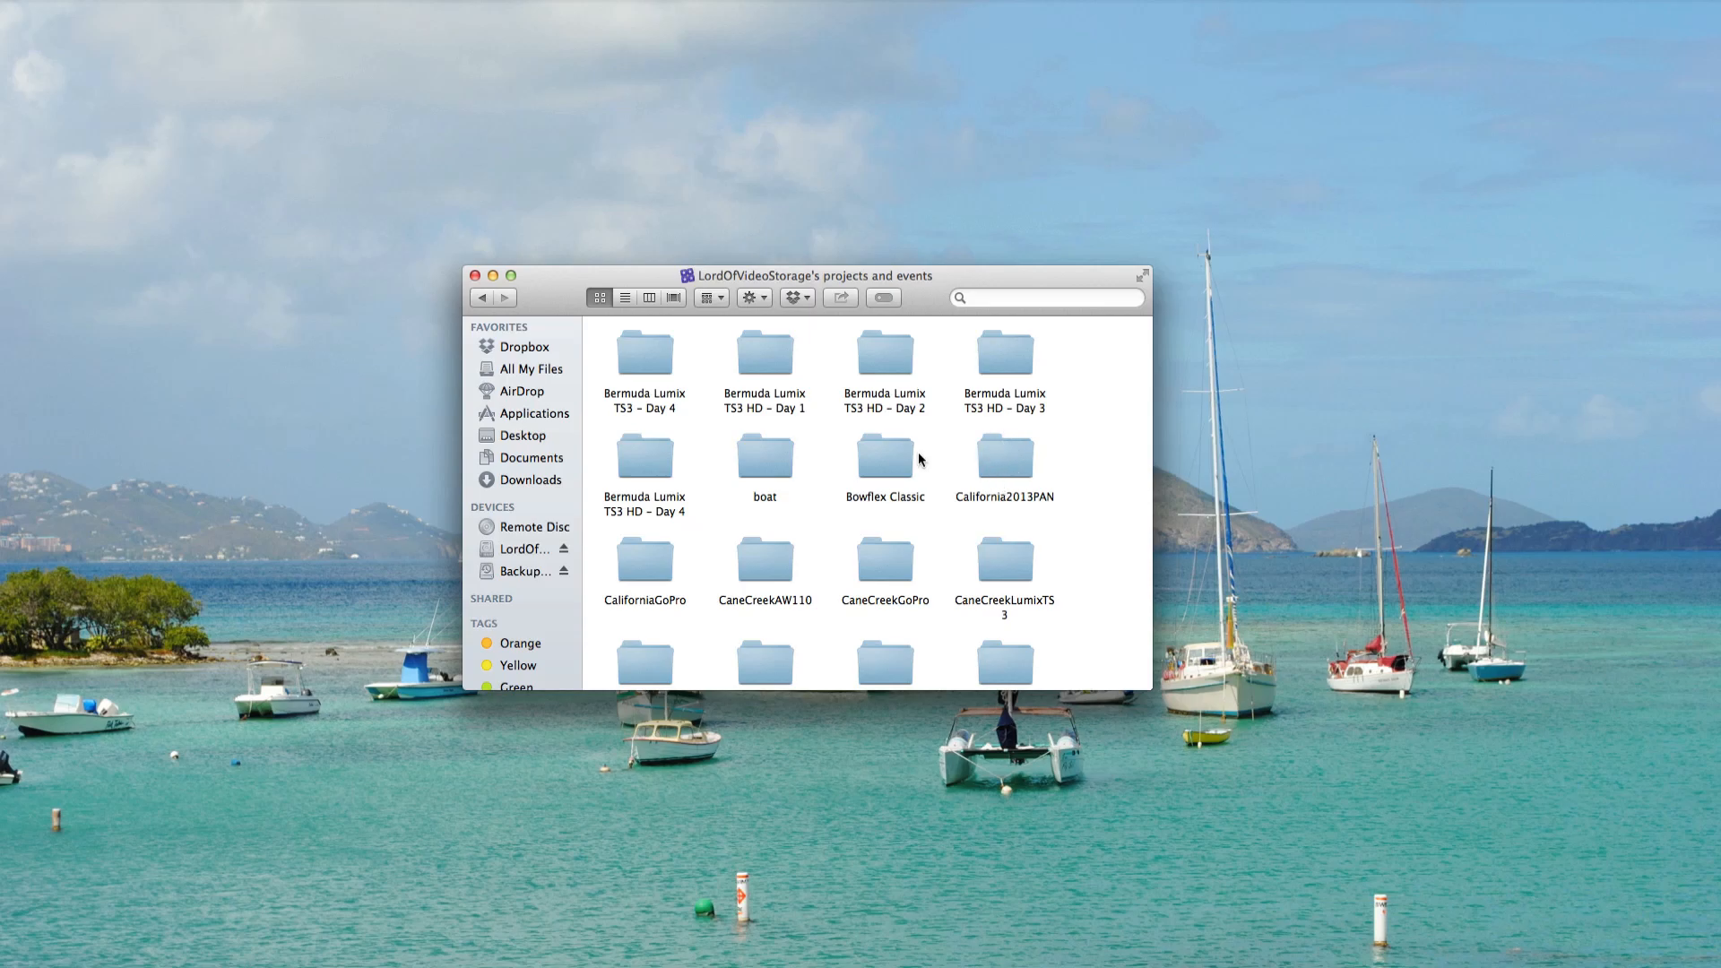
pyautogui.moveTo(1010, 459)
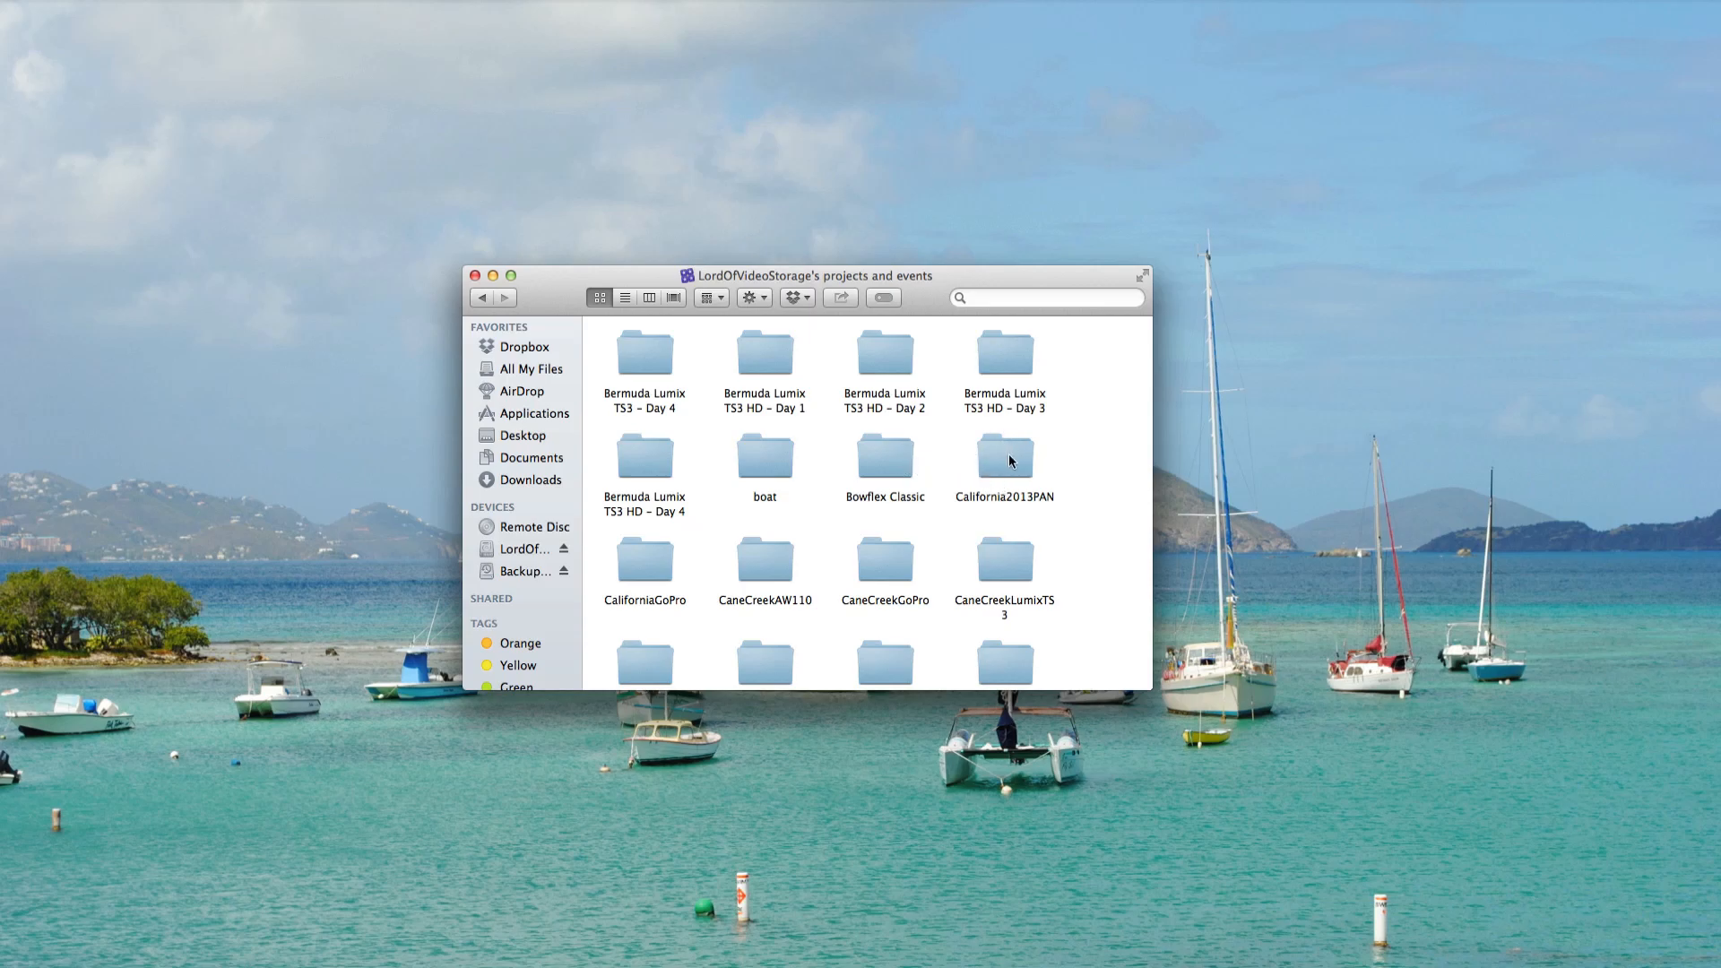
pyautogui.doubleClick(1003, 460)
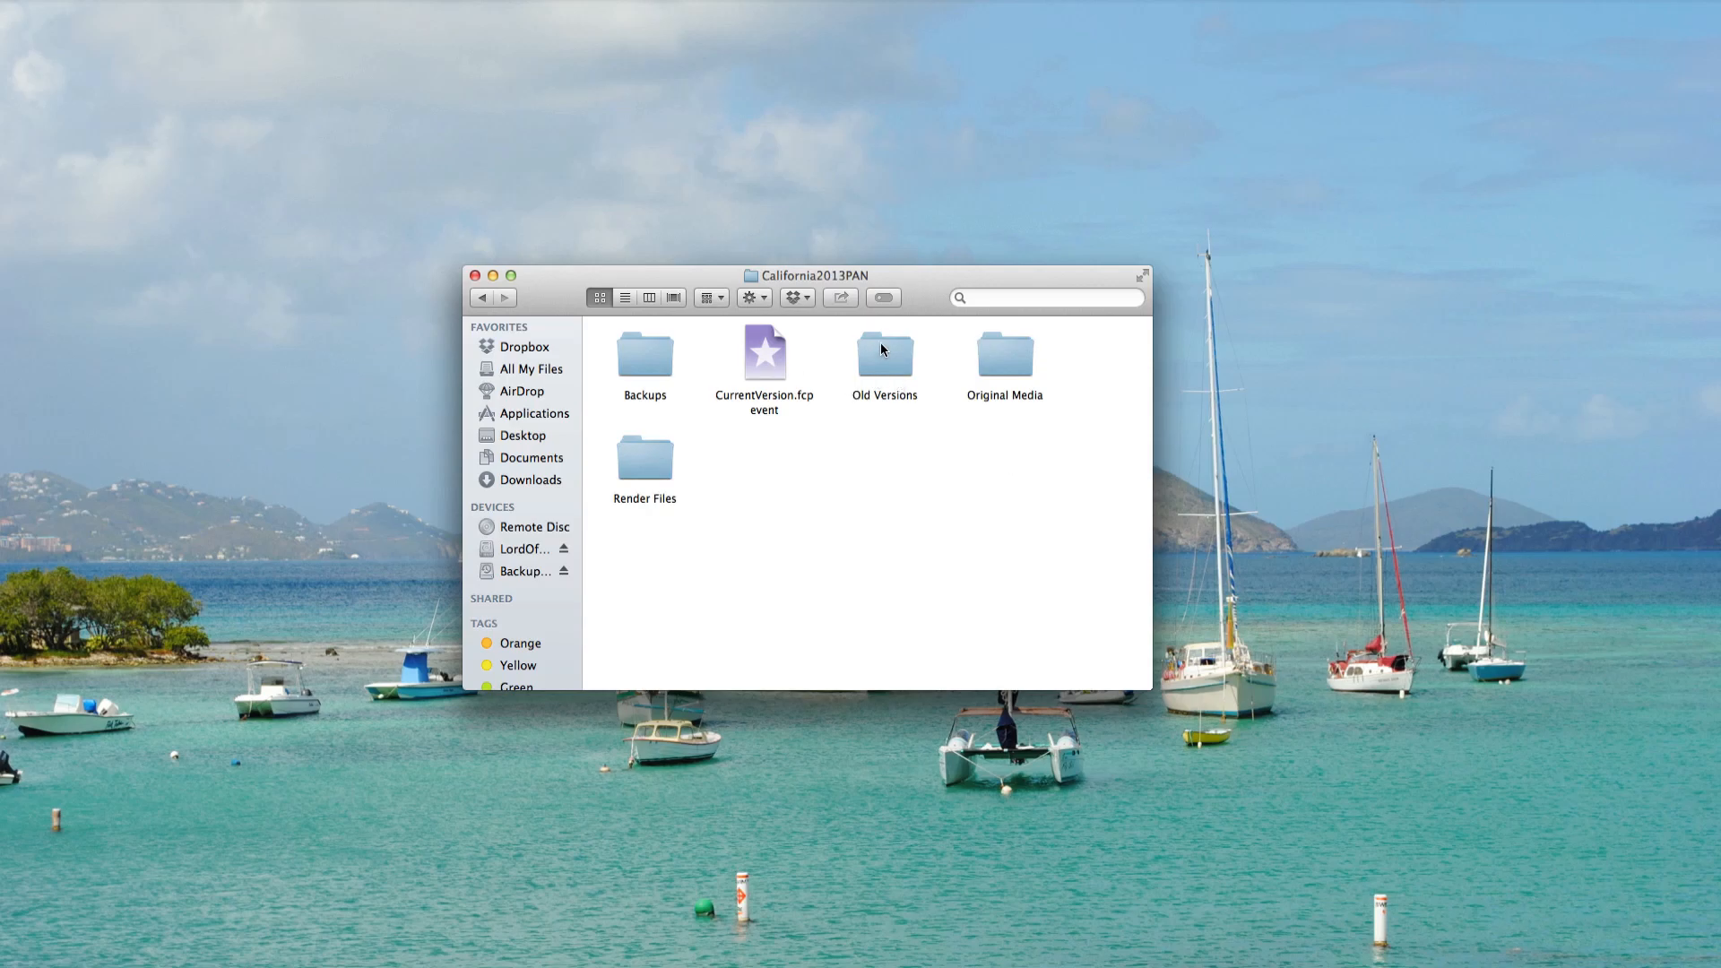
pyautogui.moveTo(1013, 359)
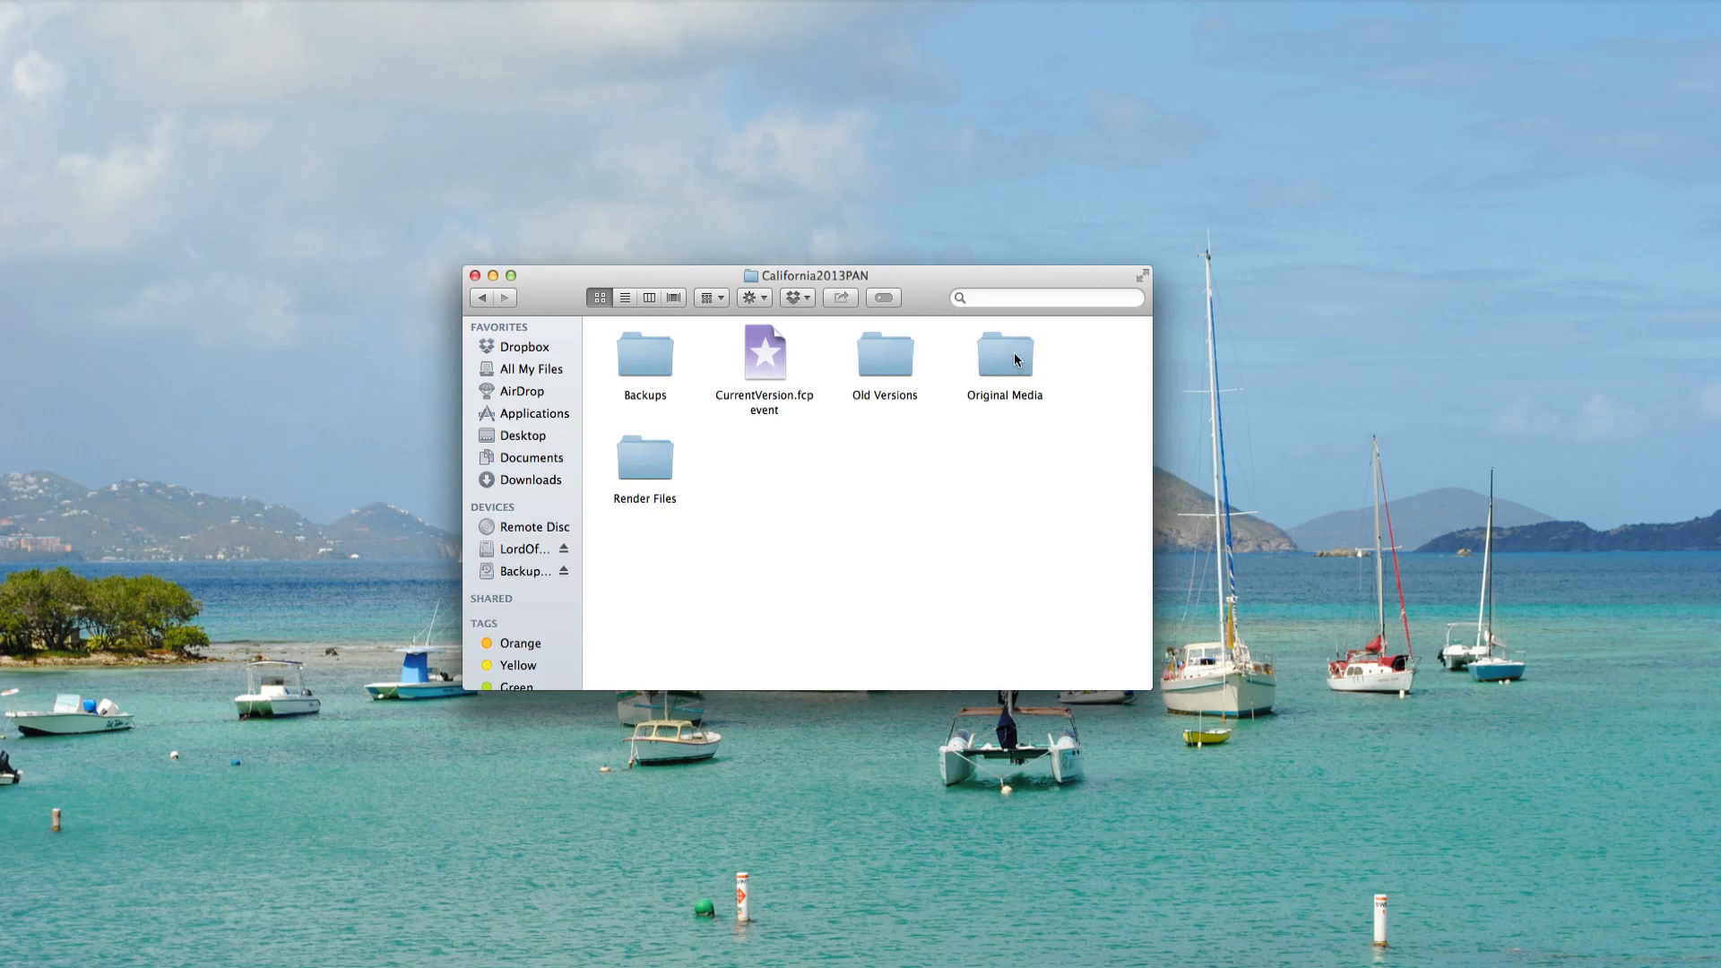
# Open California2013PAN's Original Media folder to list its dated .mov clips.
pyautogui.doubleClick(1001, 357)
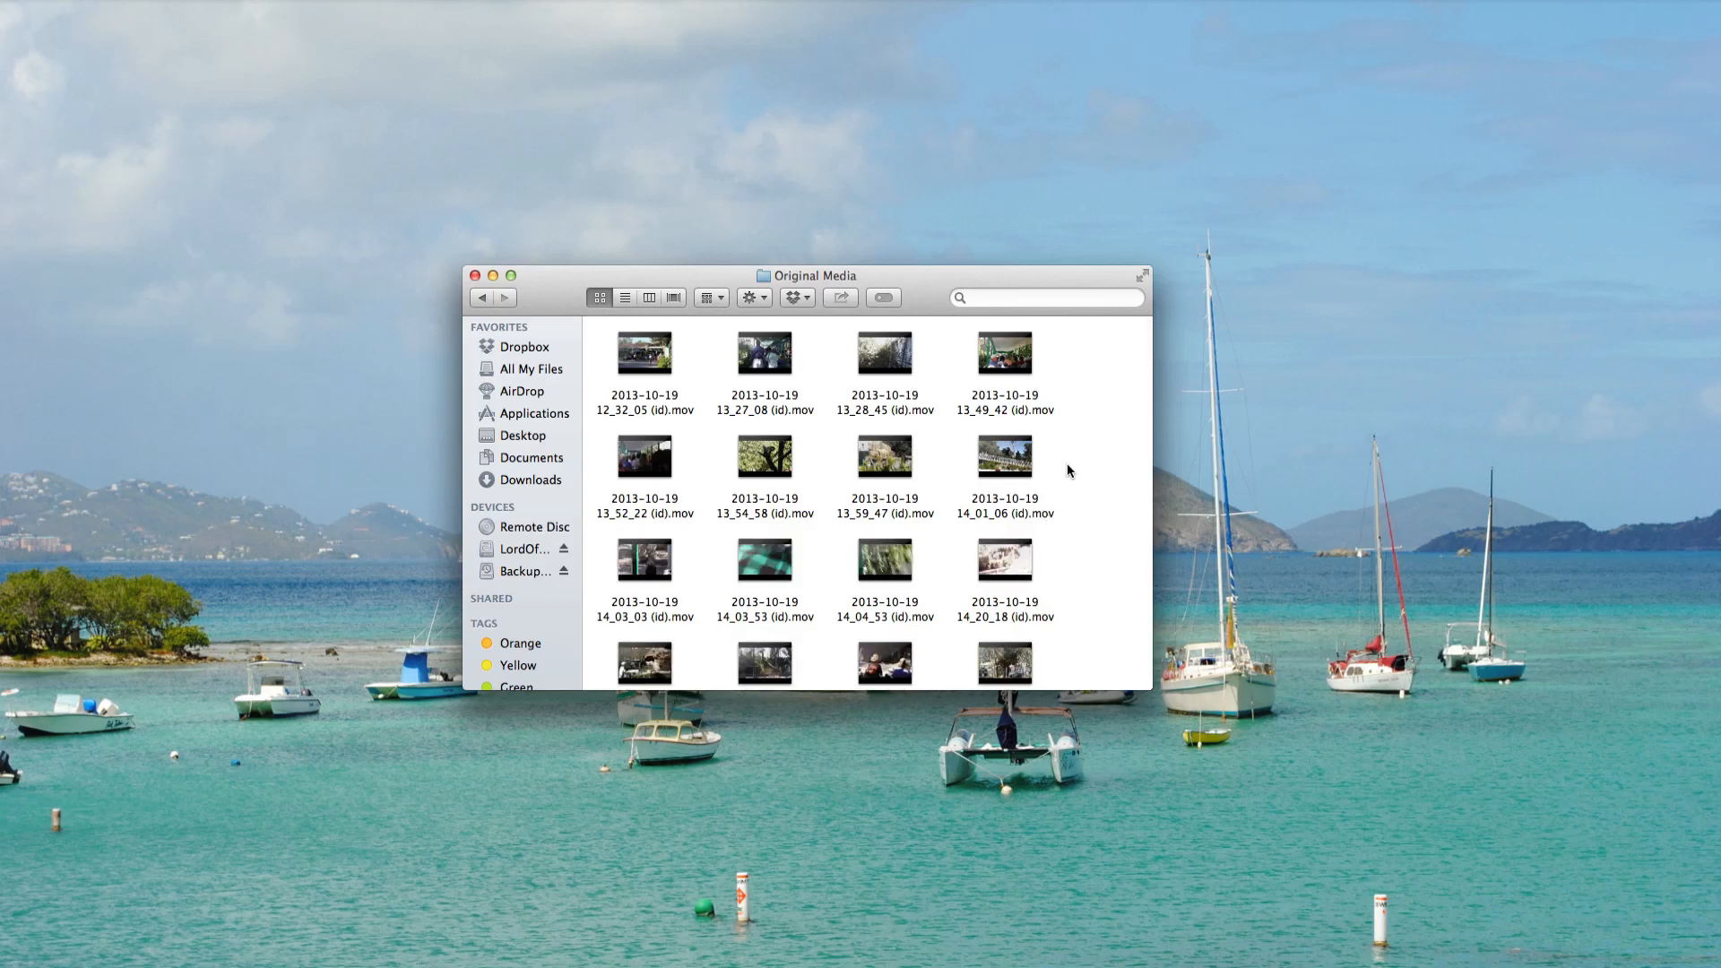
pyautogui.moveTo(834, 528)
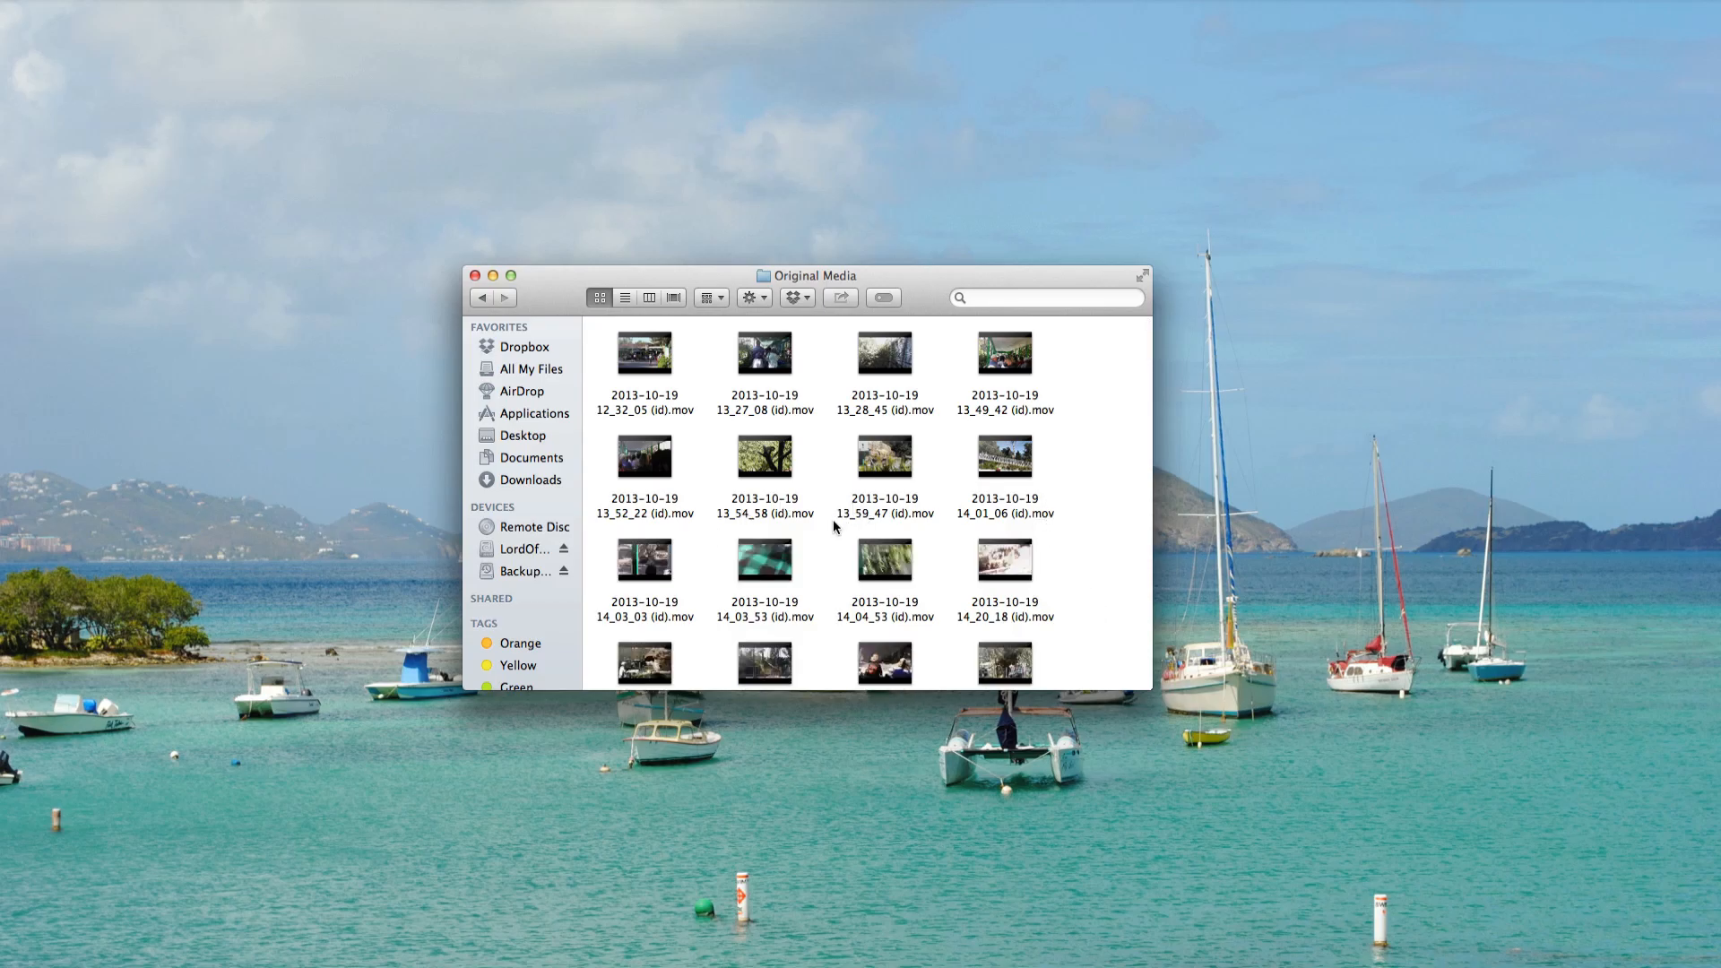
pyautogui.moveTo(1070, 498)
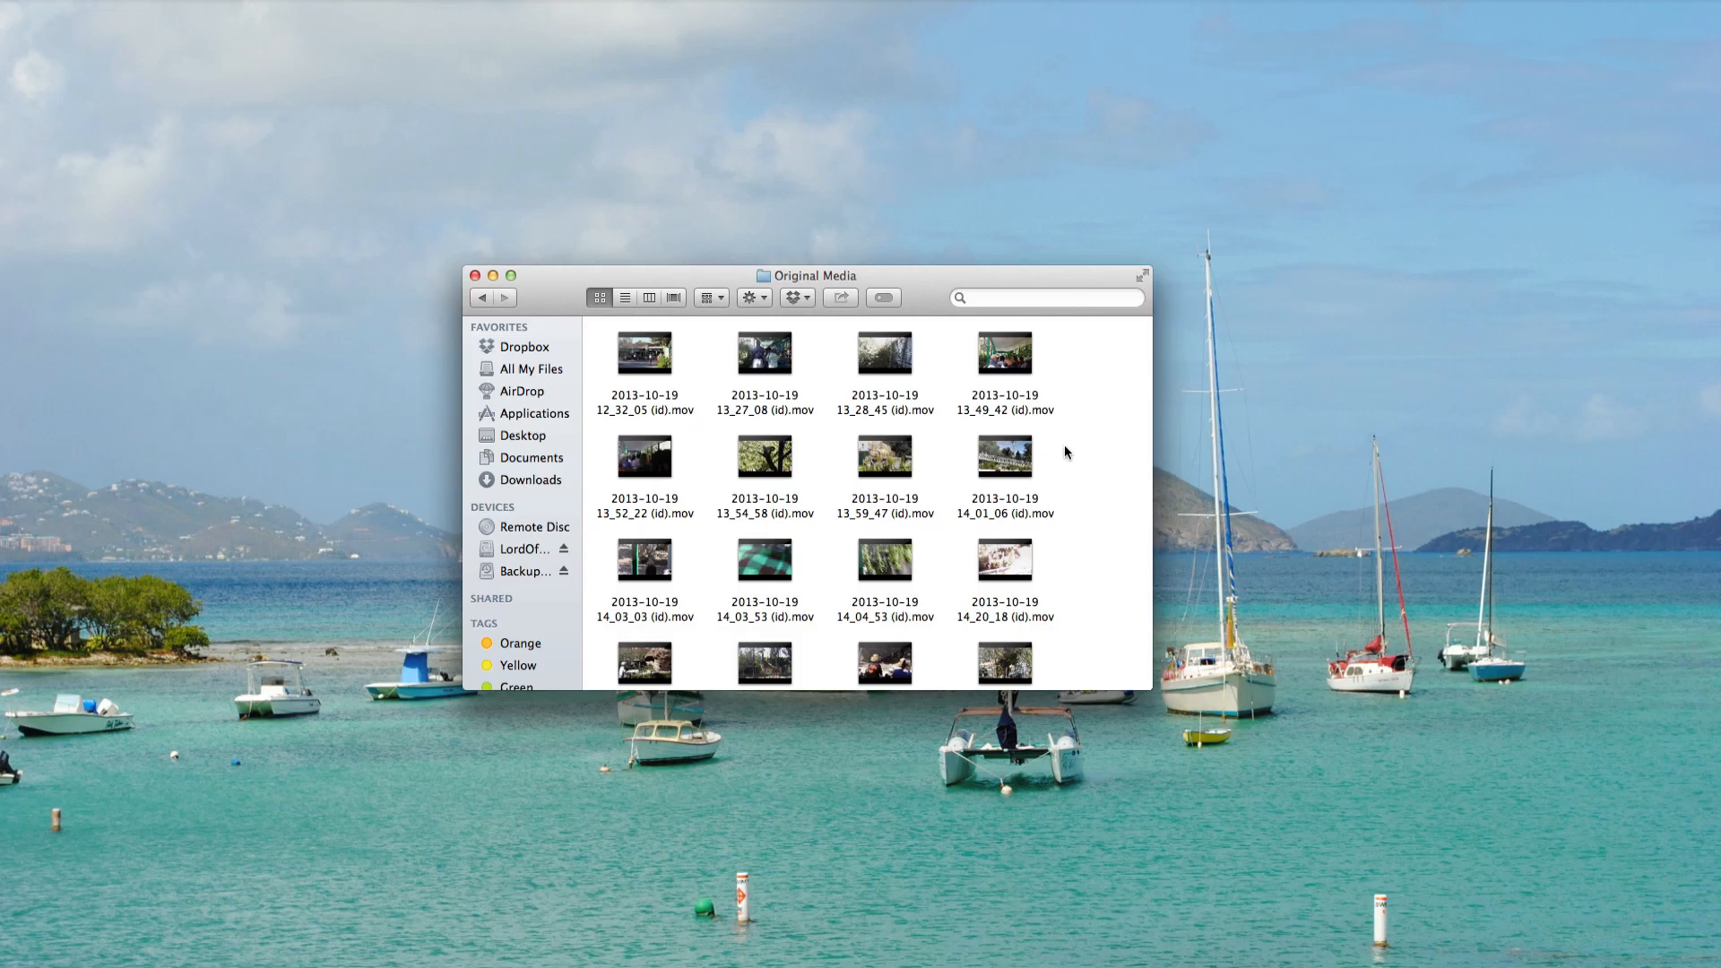
pyautogui.moveTo(933, 527)
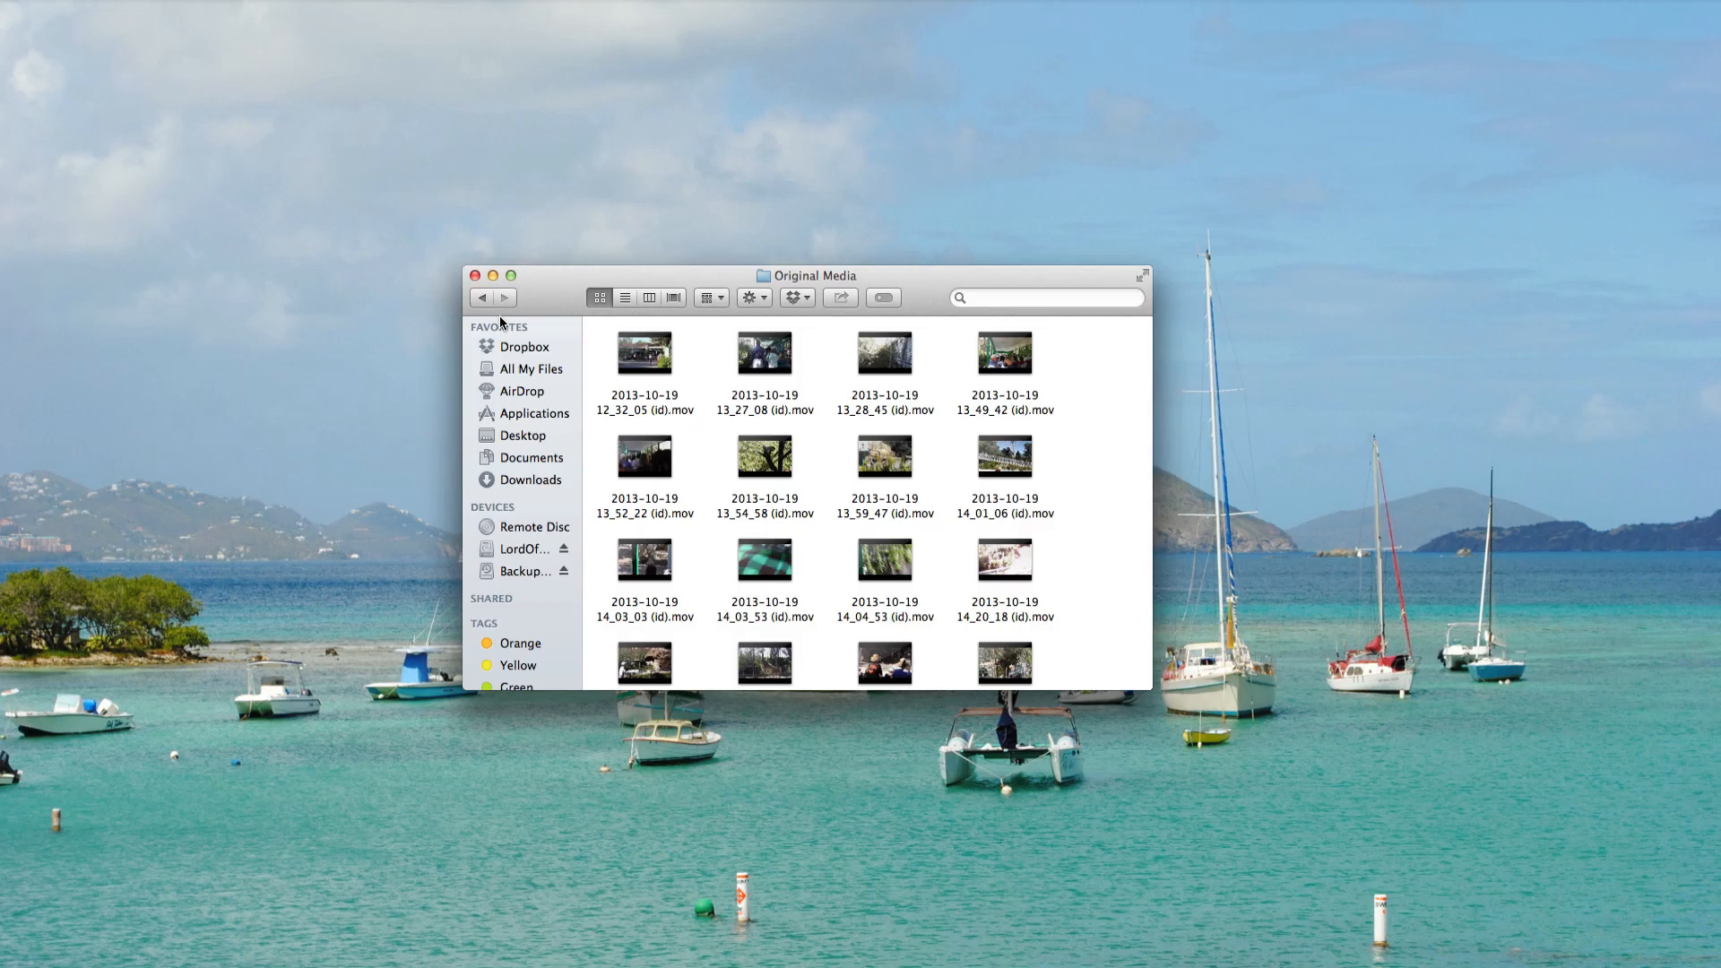
pyautogui.moveTo(523, 351)
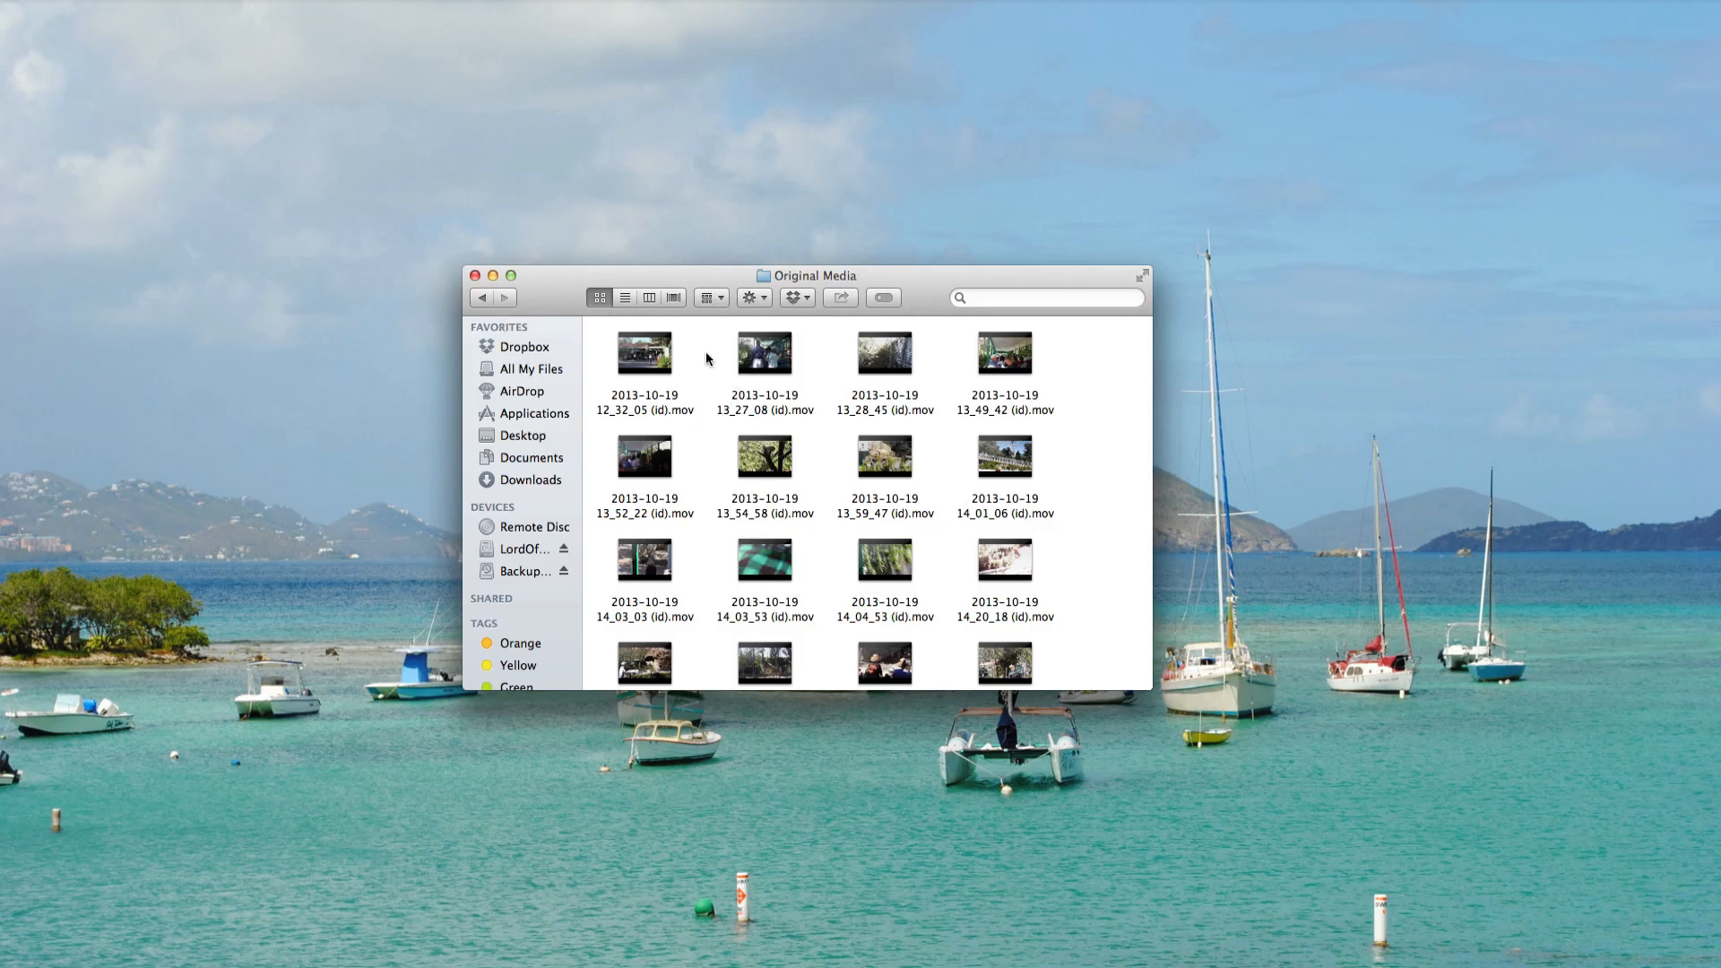
pyautogui.moveTo(483, 298)
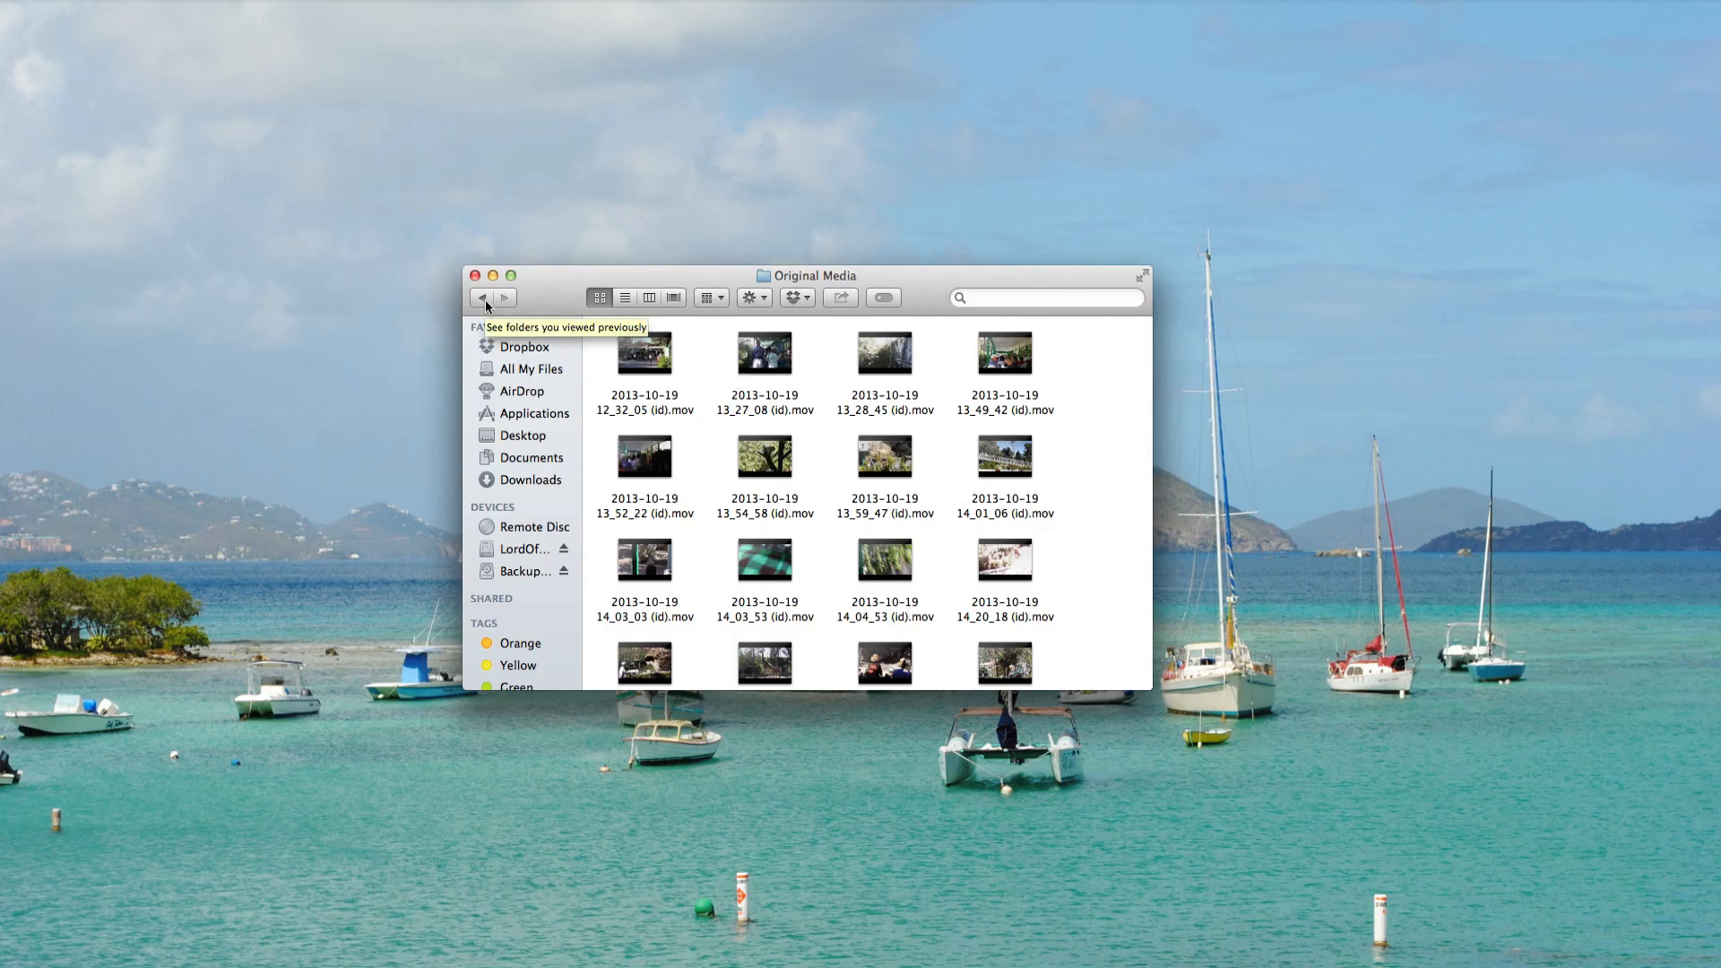